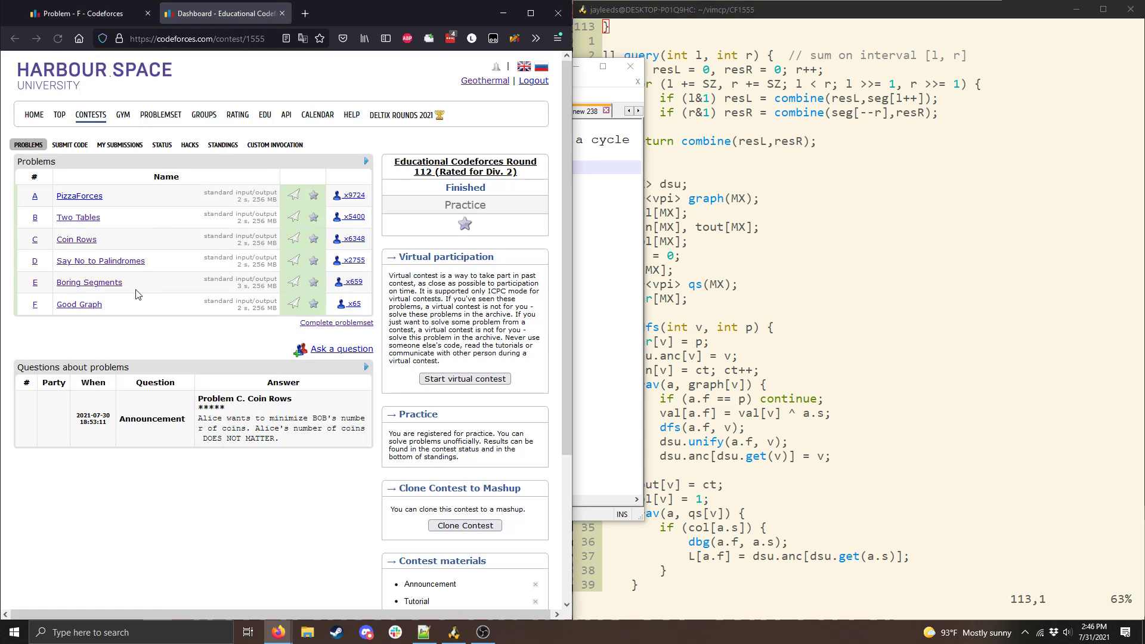
mouse_move(282, 13)
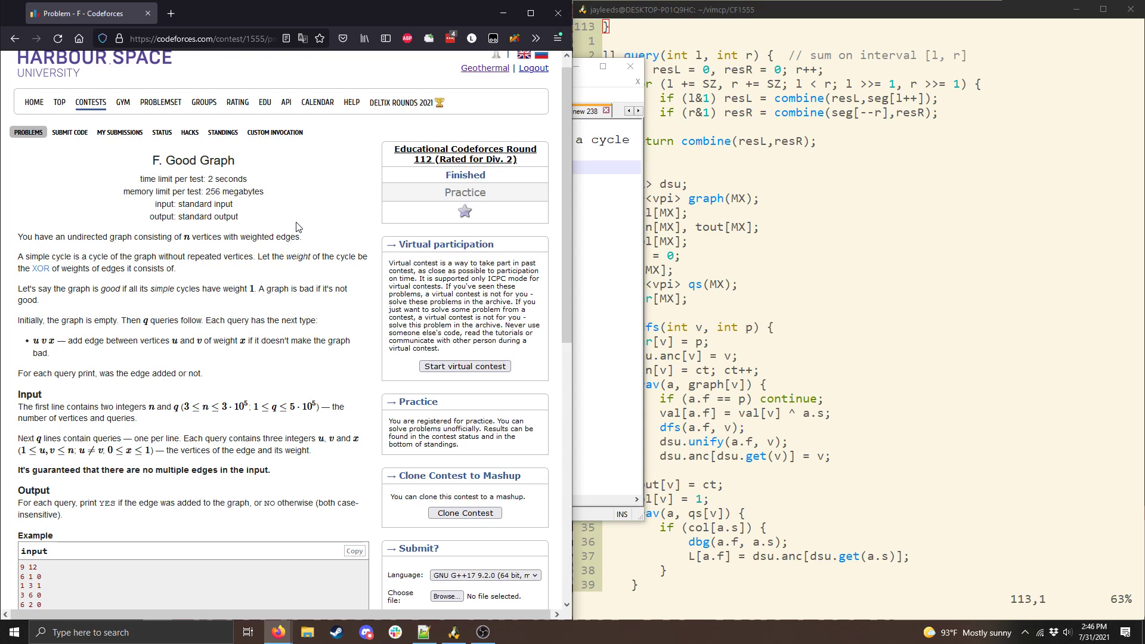
mouse_move(305, 215)
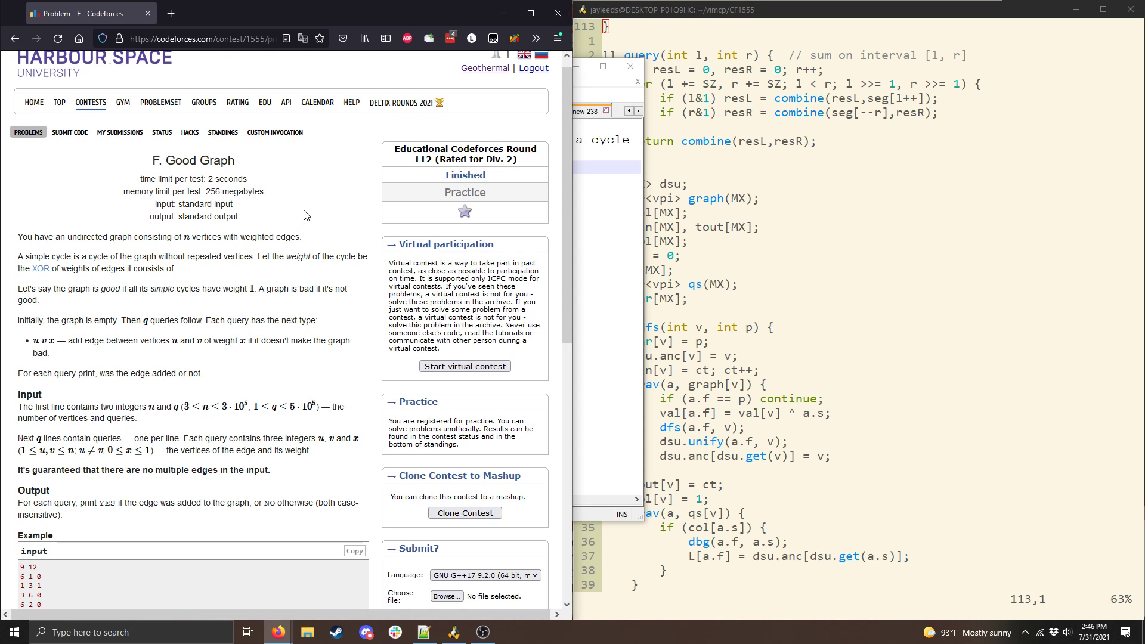
mouse_move(312, 205)
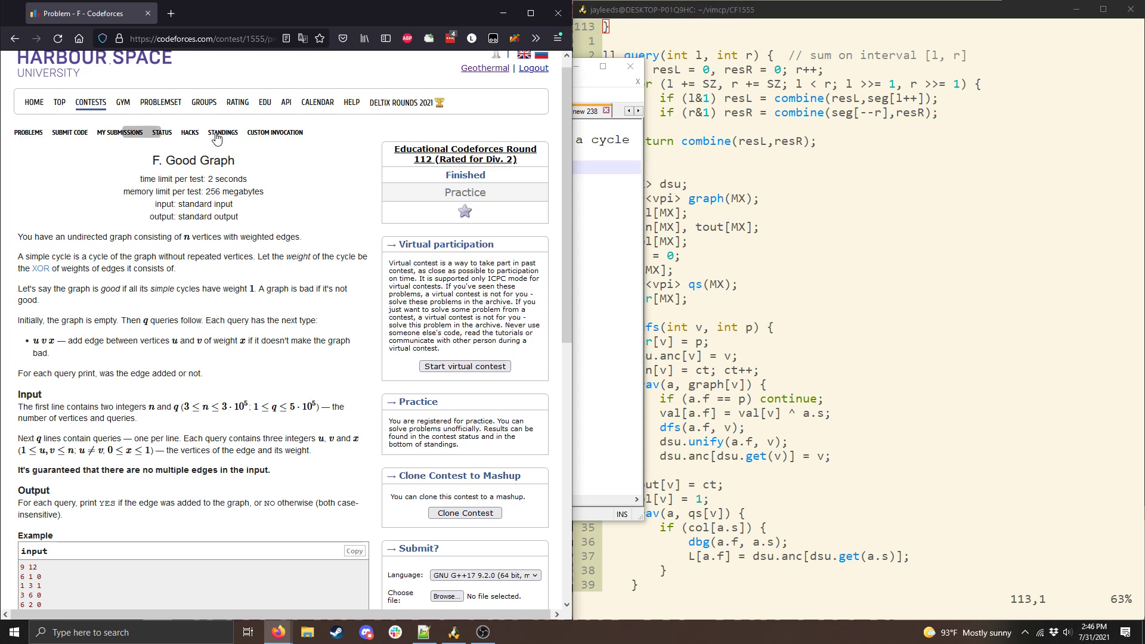
From the contest standings, open an accepted Good Graph F submission to view its source code.
click(224, 133)
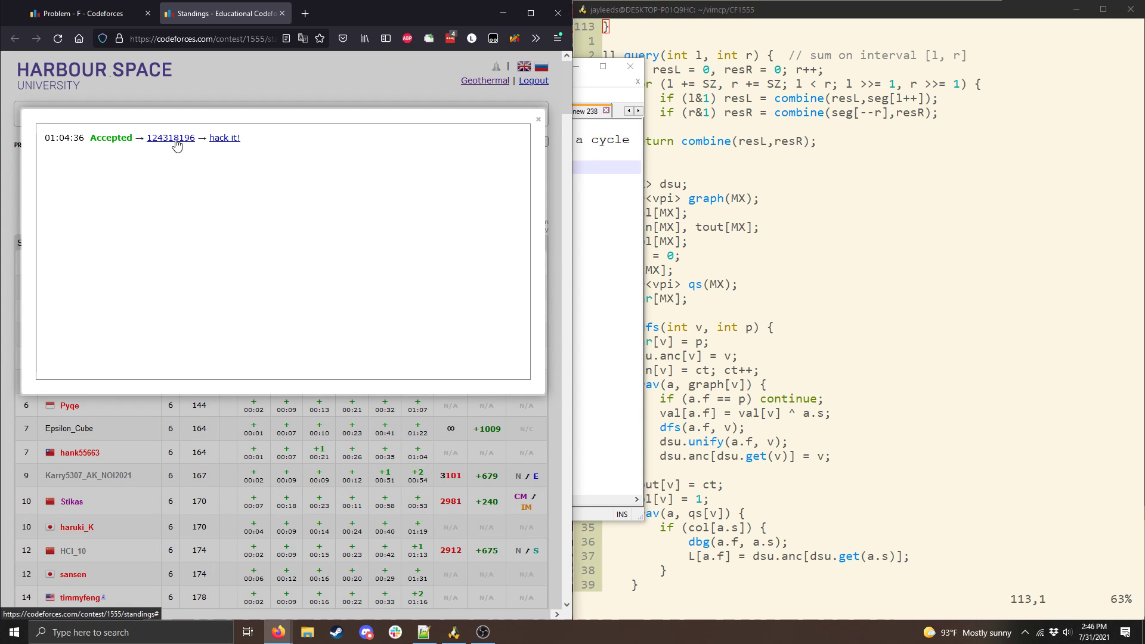
click(170, 138)
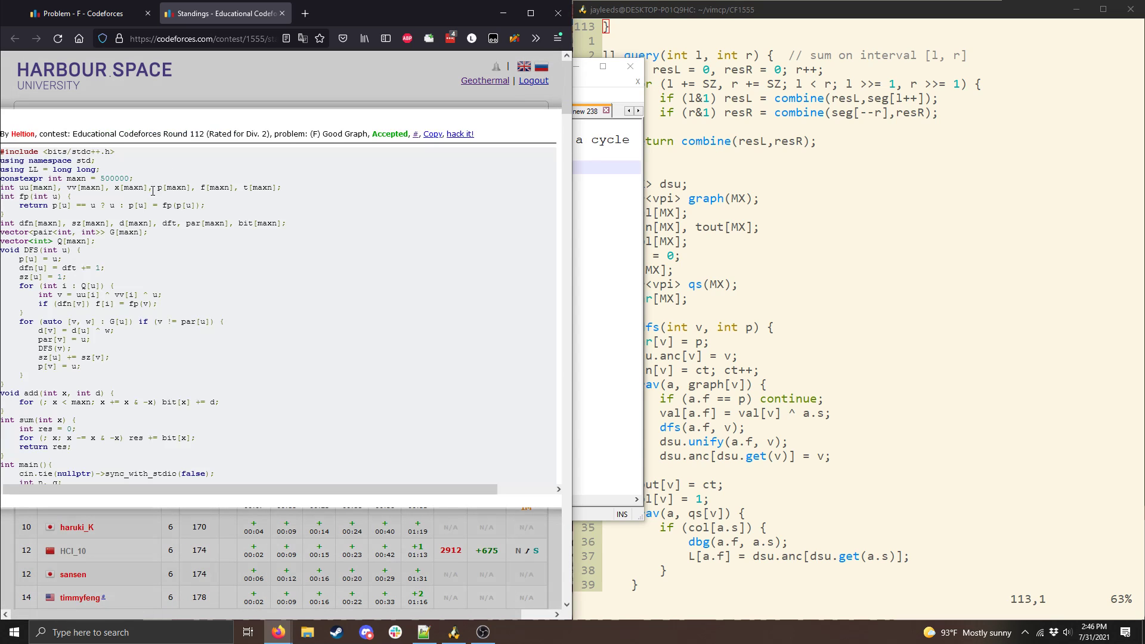
scroll(down, 3)
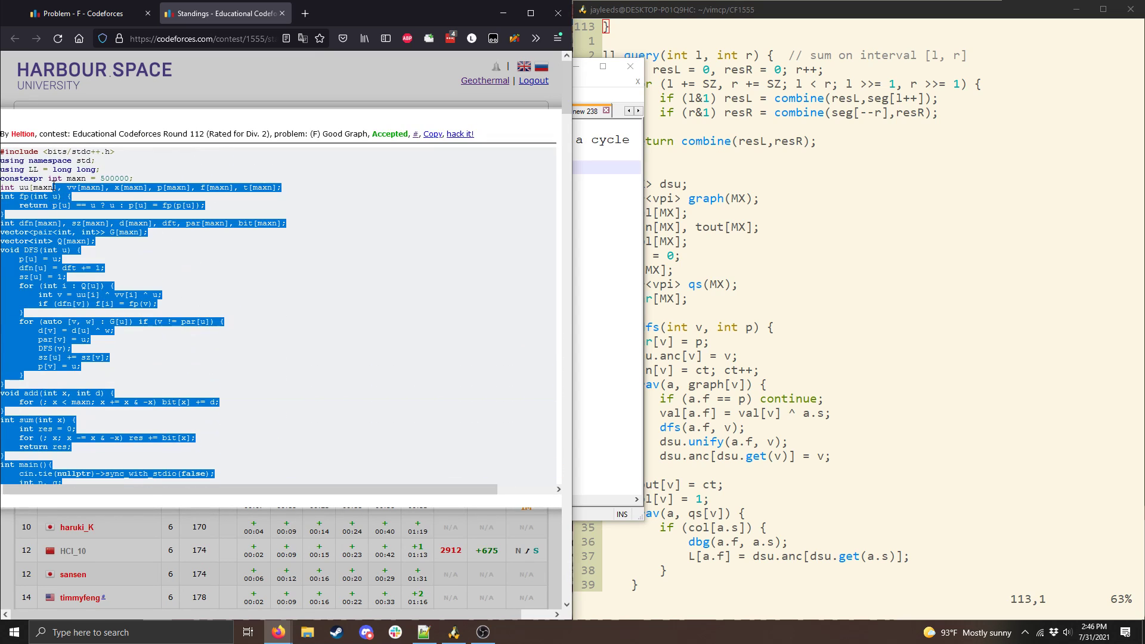
click(63, 120)
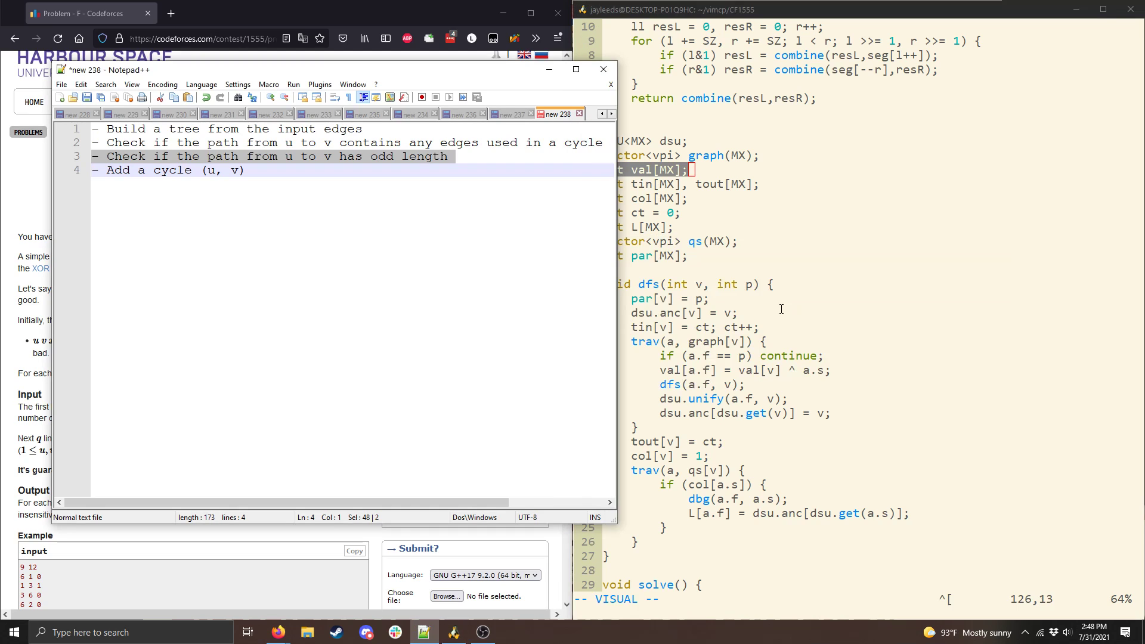
Note that val[i] stores the length from i to the root.
text(val[i] stores the length from)
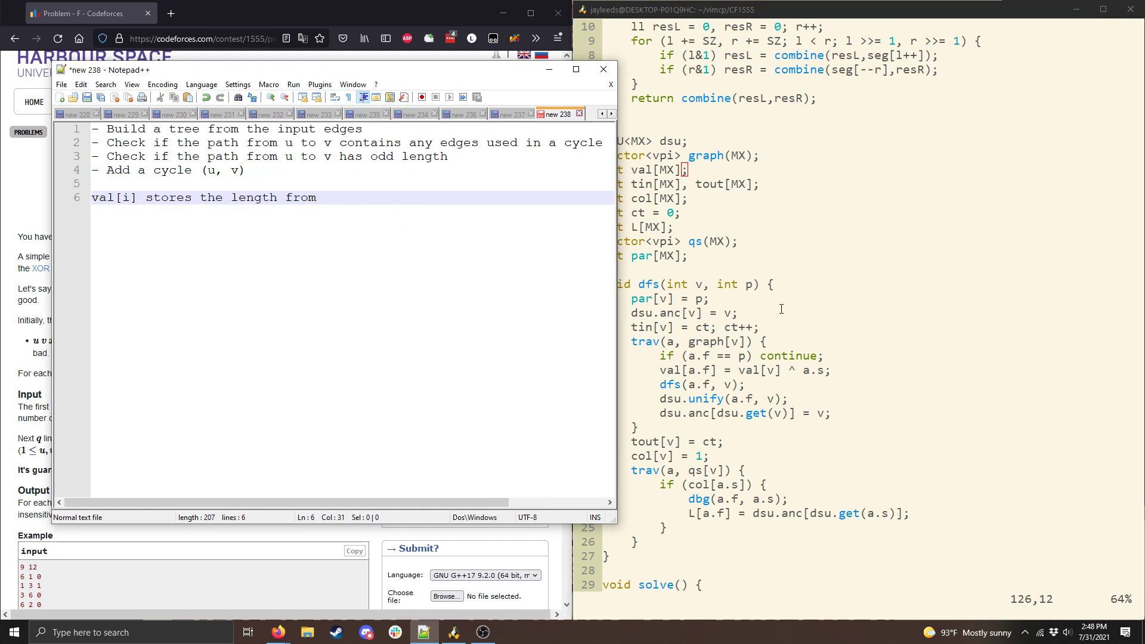
text(i to the root of the tree containing)
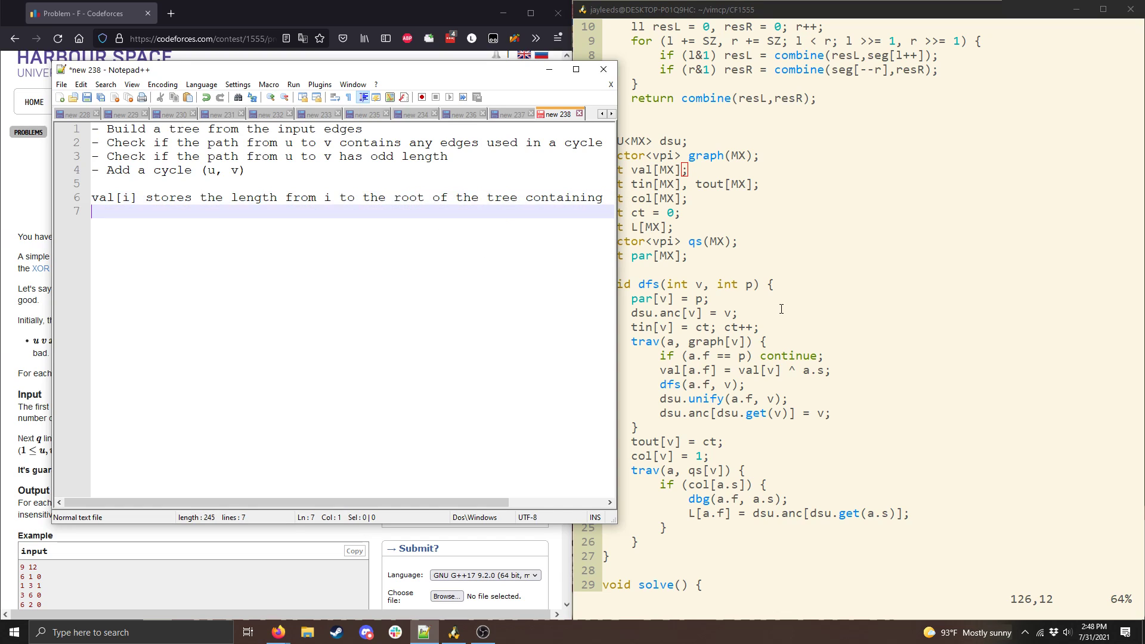
text(i.)
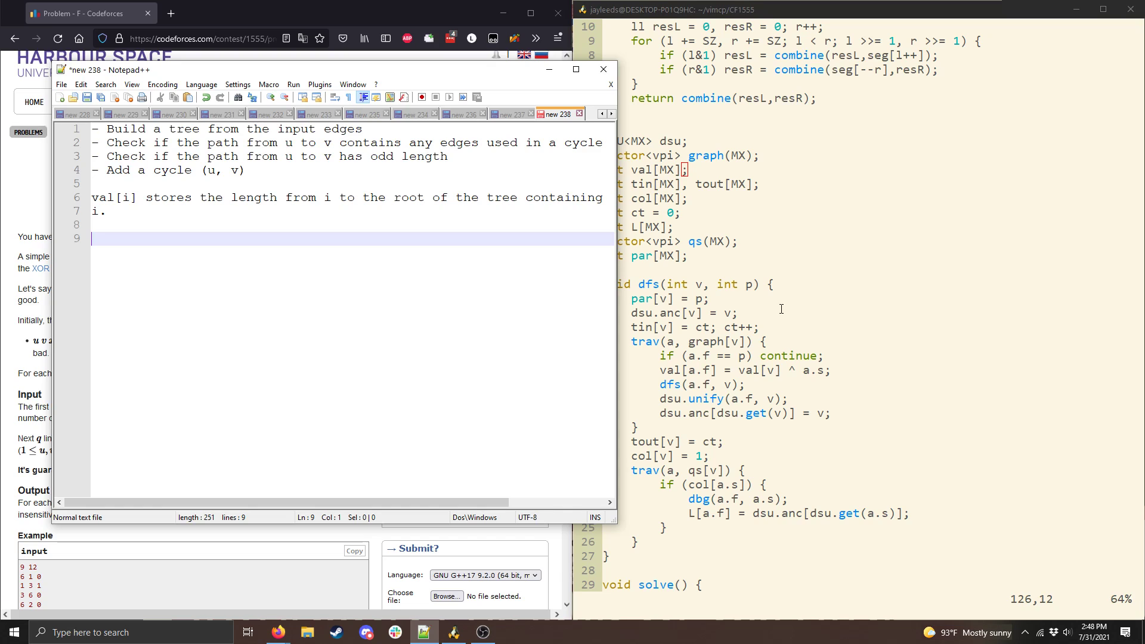
Note that added edge (u, v) with LCA L gives path length val[u] + val[v] - 2 * val[L].
text(Add))
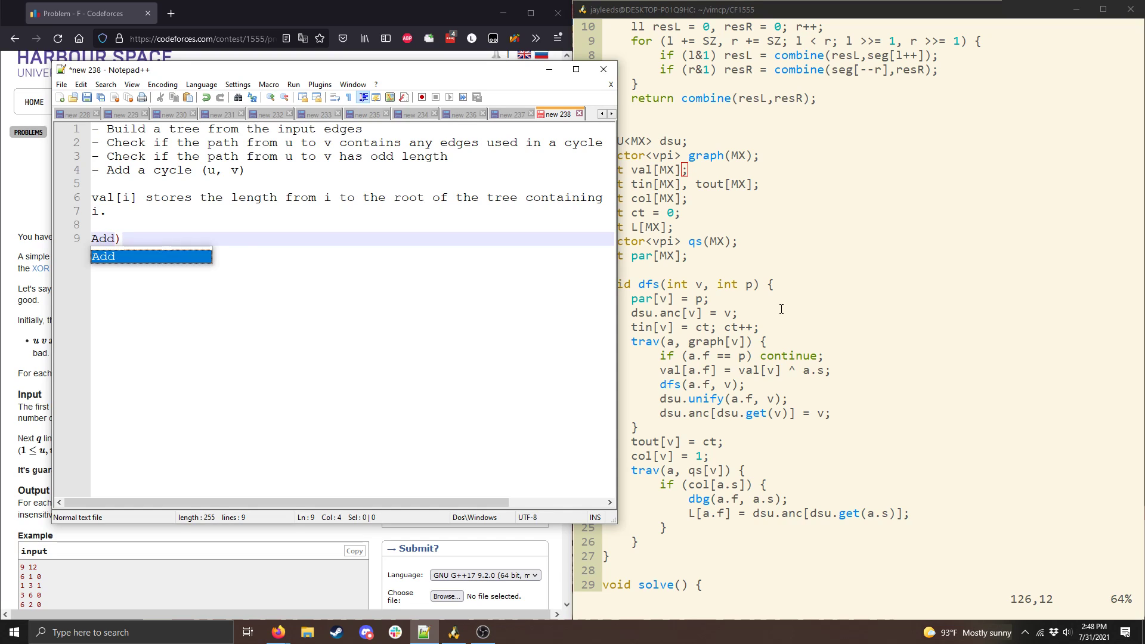
text(edge (u, v))
text(I)
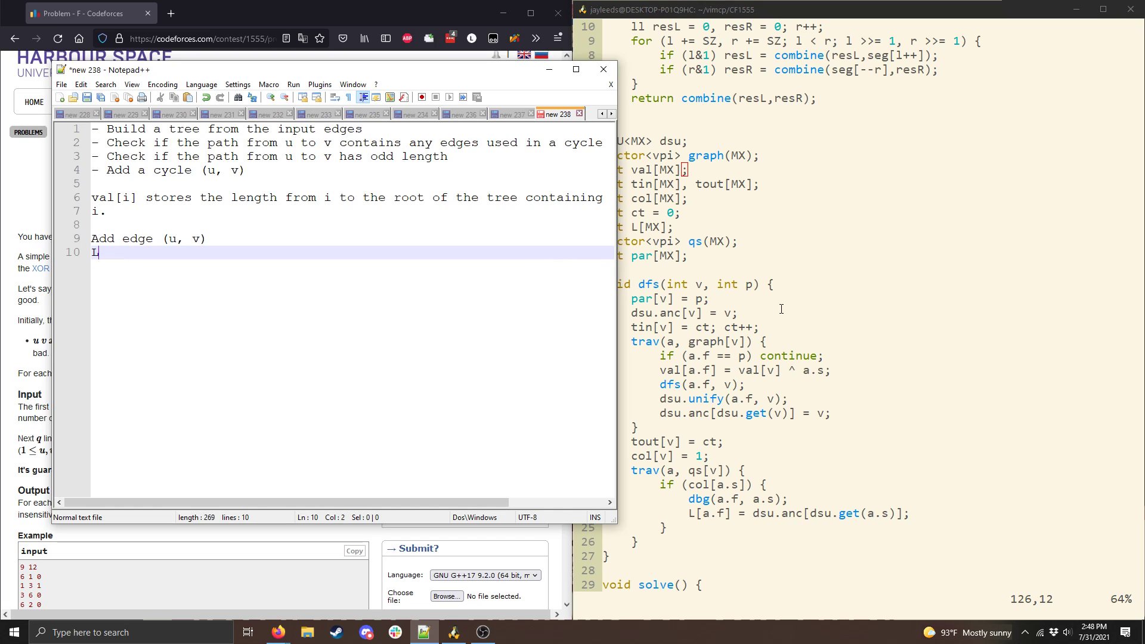
text(is)
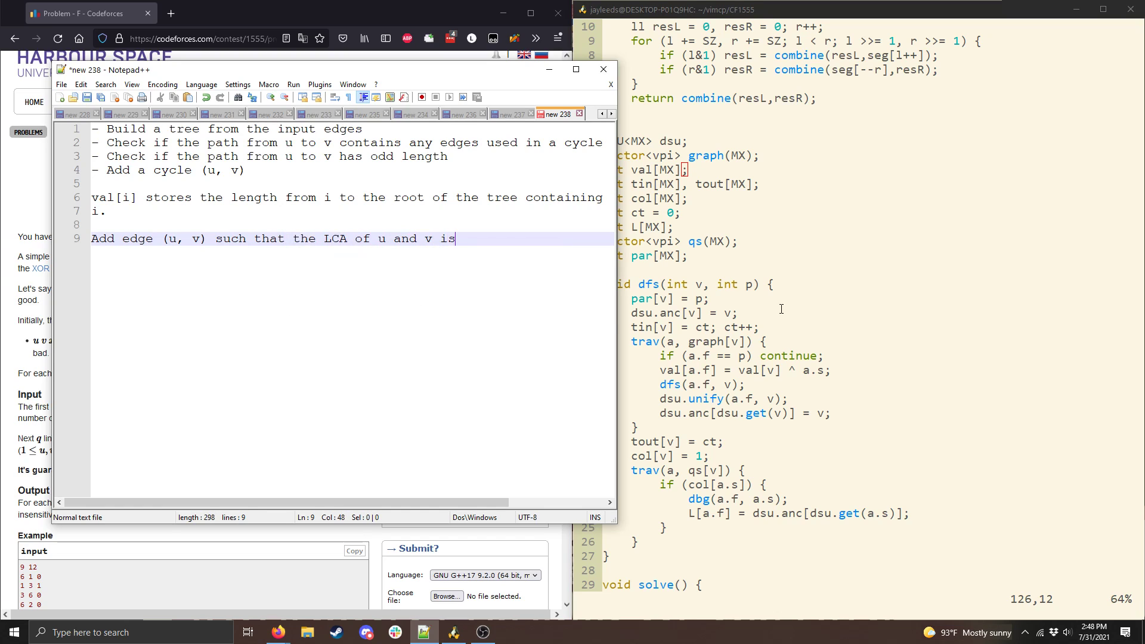
text(L.)
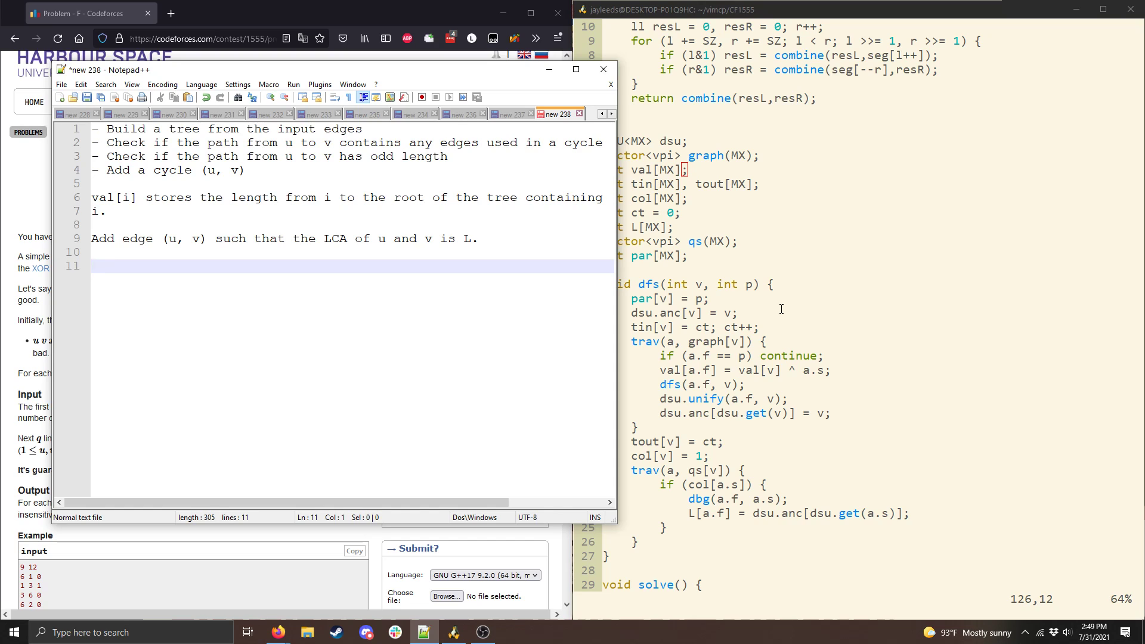
text(val[u] + val[])
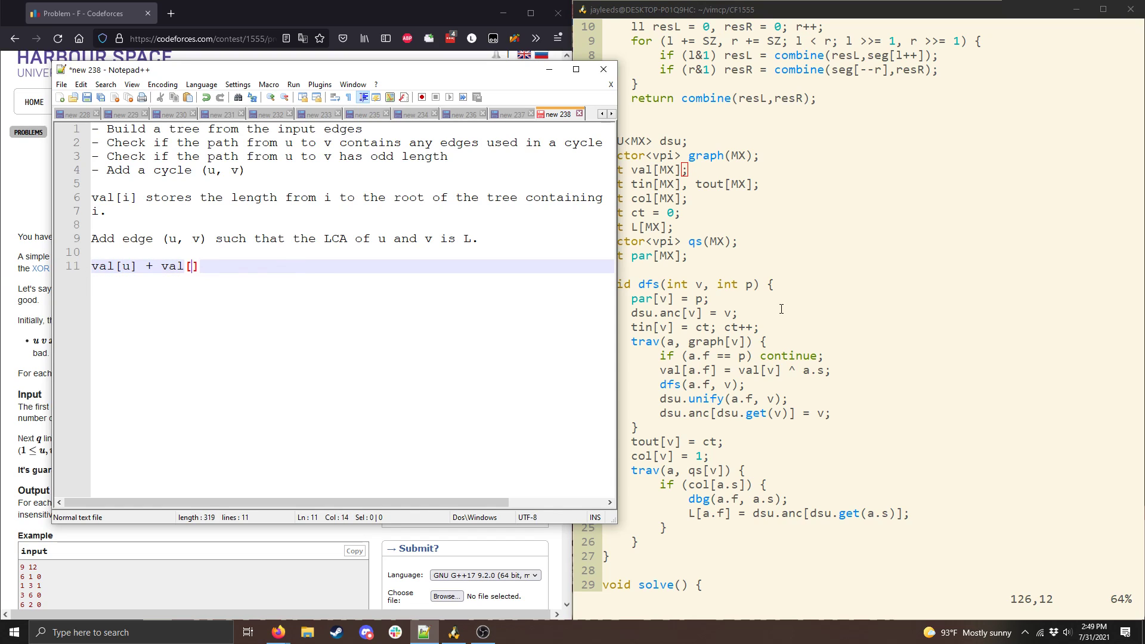
text(v] - 2 * val[L])
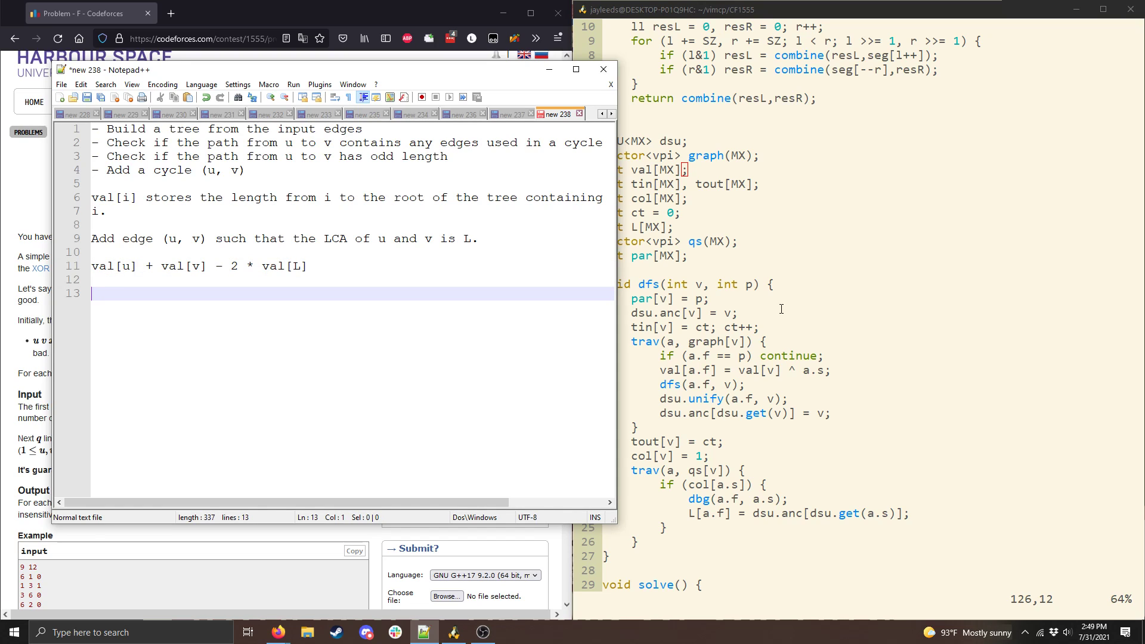
text(val[u] + val[v])
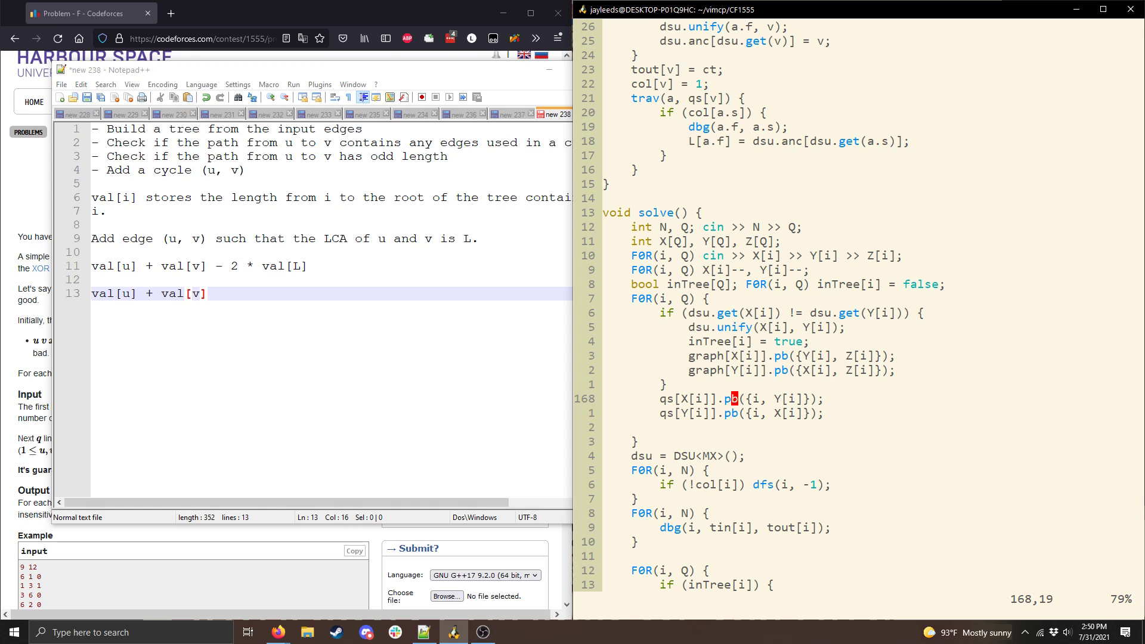
scroll(down, 3)
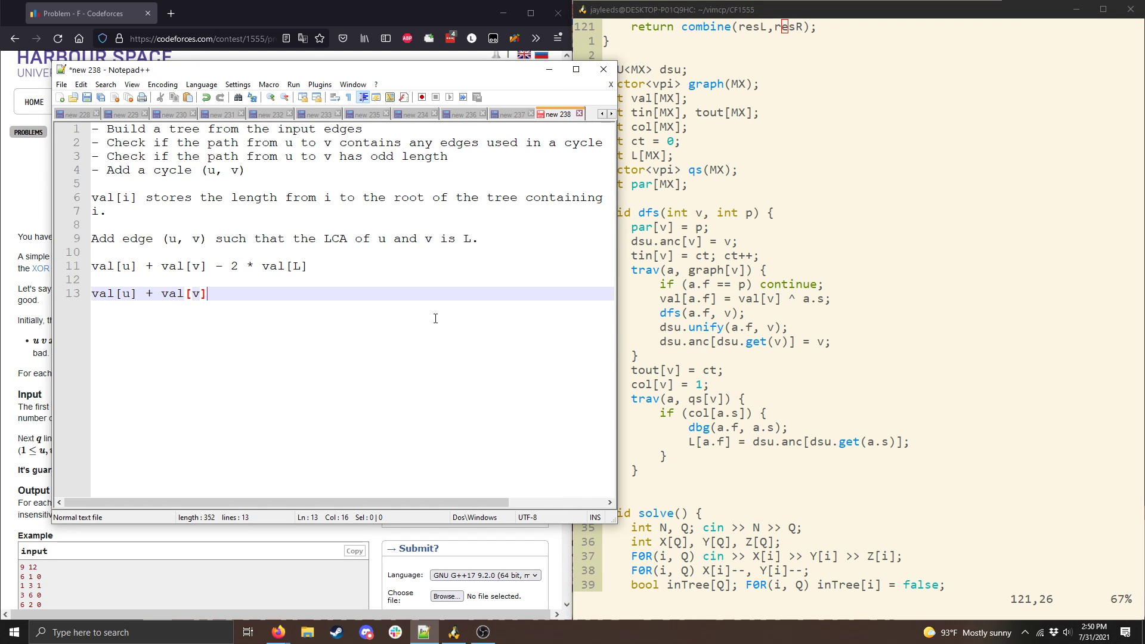
Note maintaining a segment tree with range addition and point queries.
text(Maintain a segment tree)
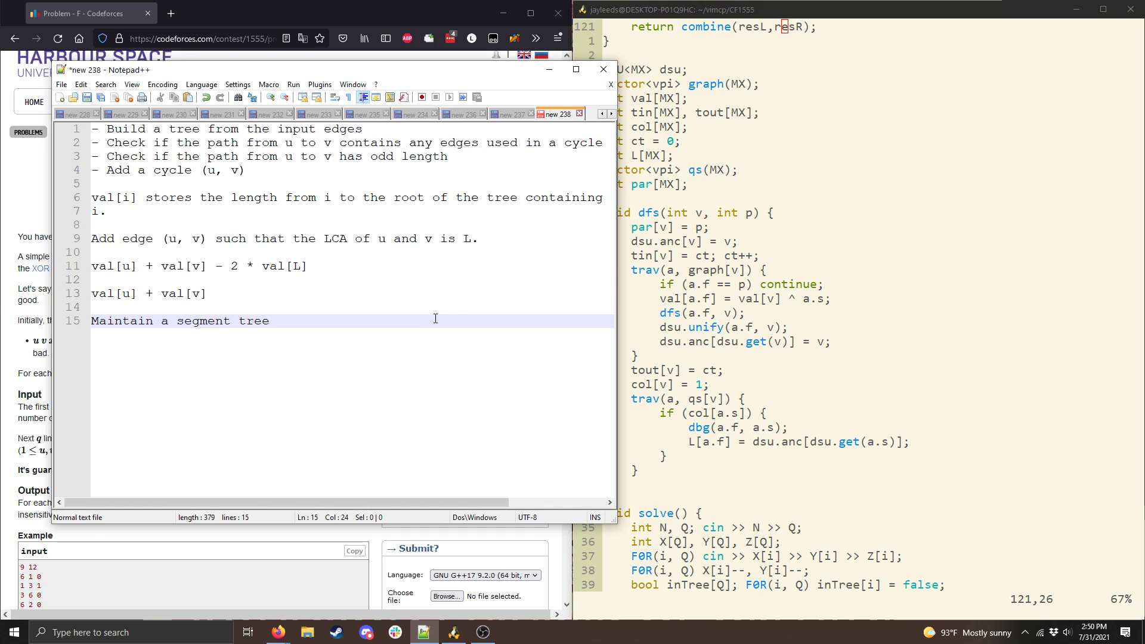
text(Range updates)
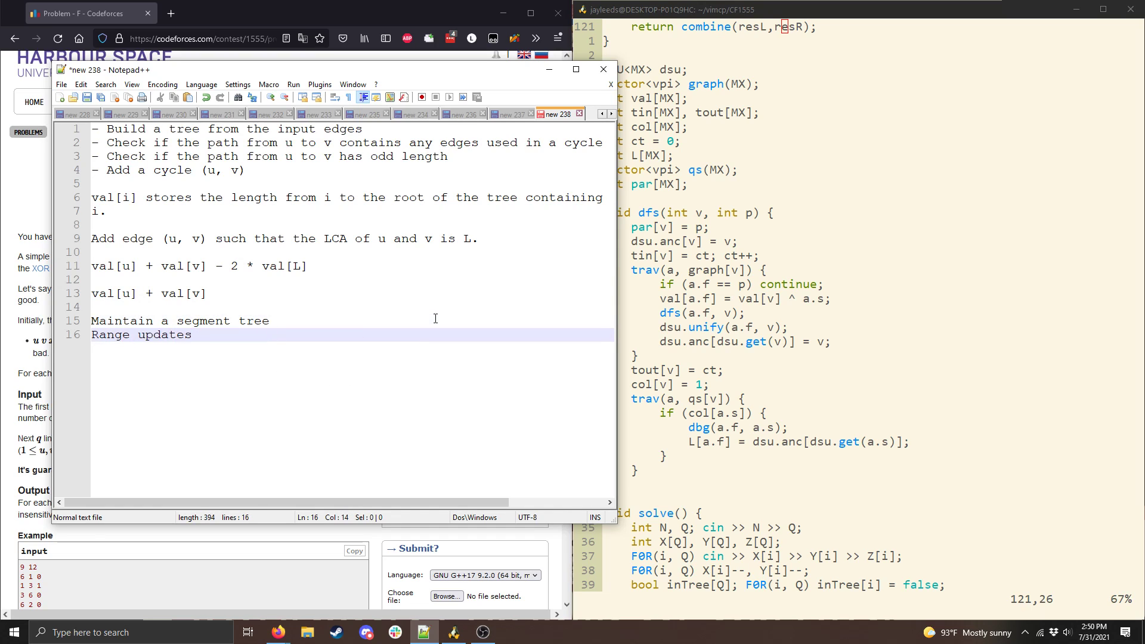
key(Backspace)
text(addition)
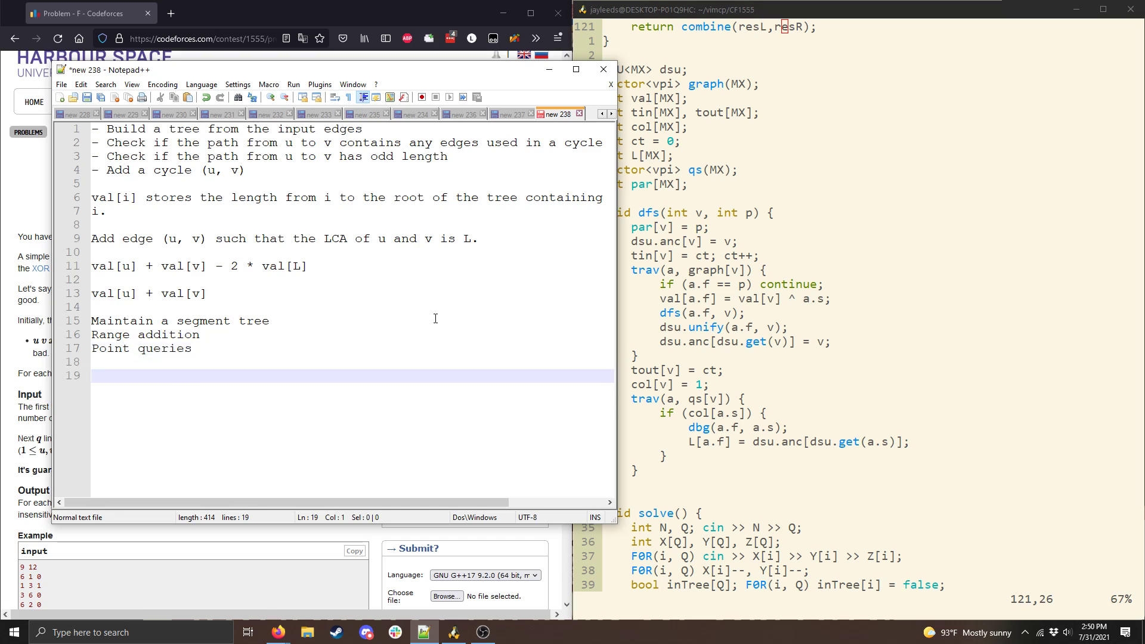
Define seg[i] as the number of root-path edges that have been used in cycles.
text(seg[i])
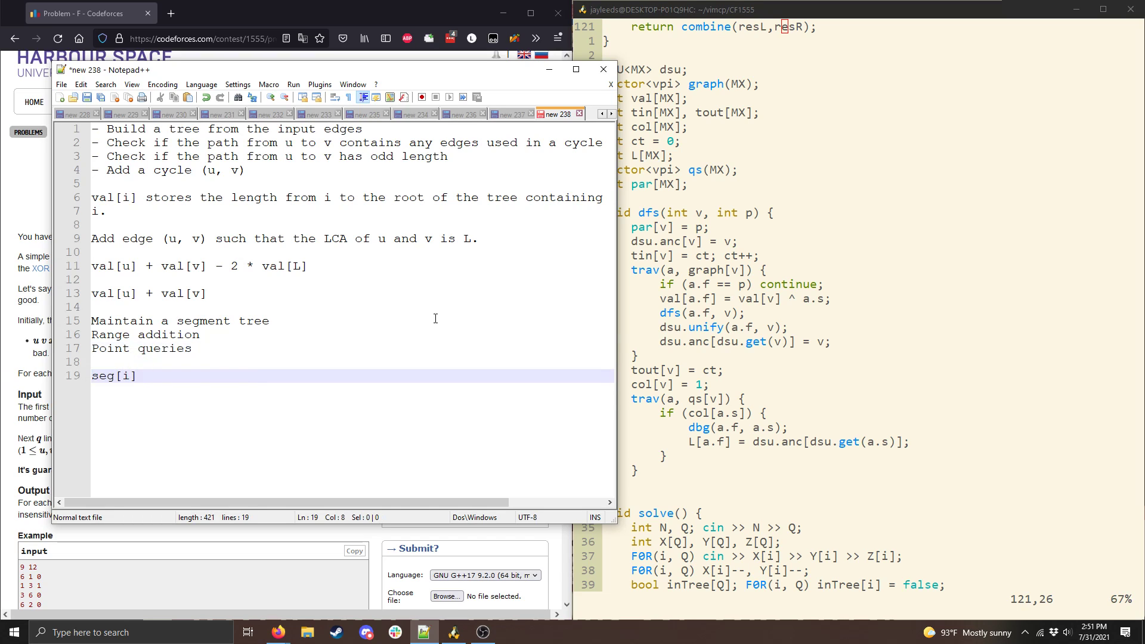
text(stores the number of)
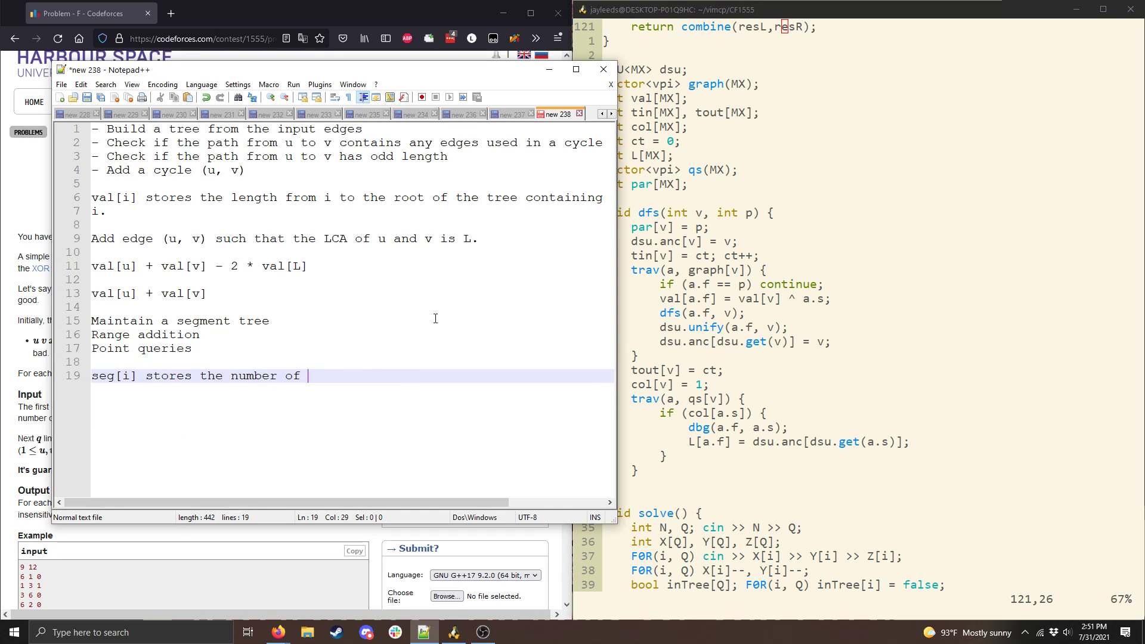
text(edges on the path from i to its roo)
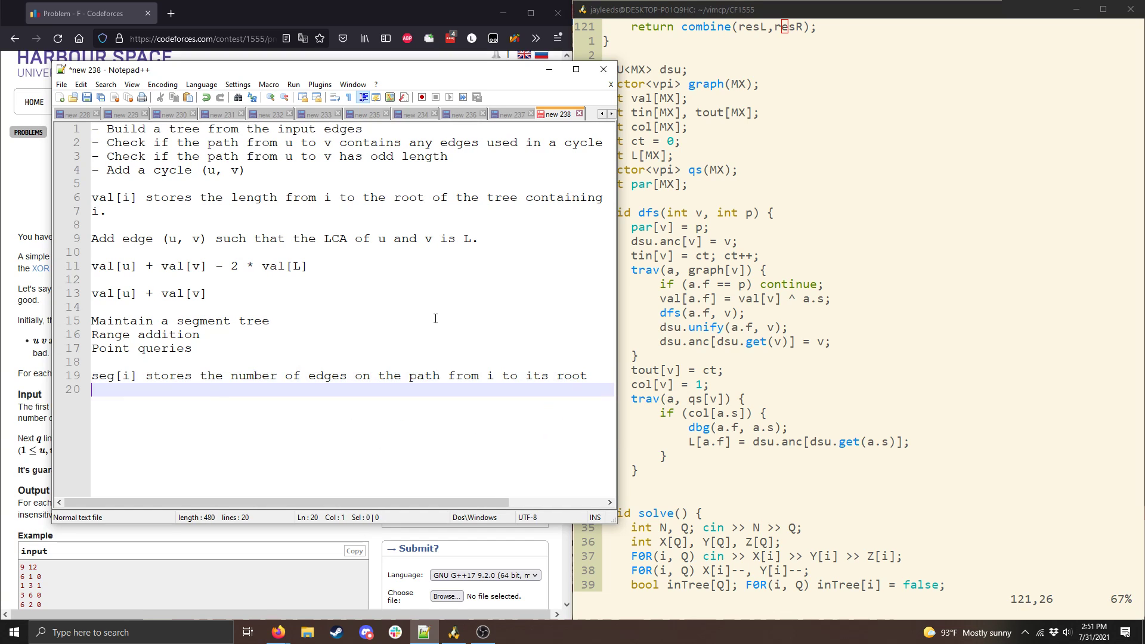
text(that have been used in cycles)
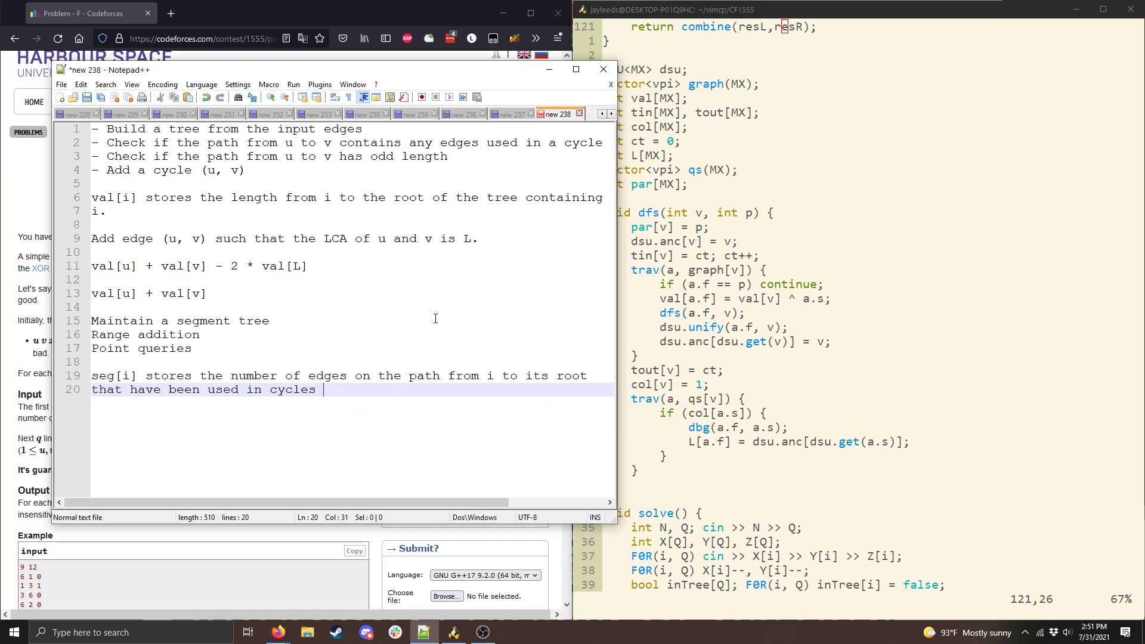
key(Backspace)
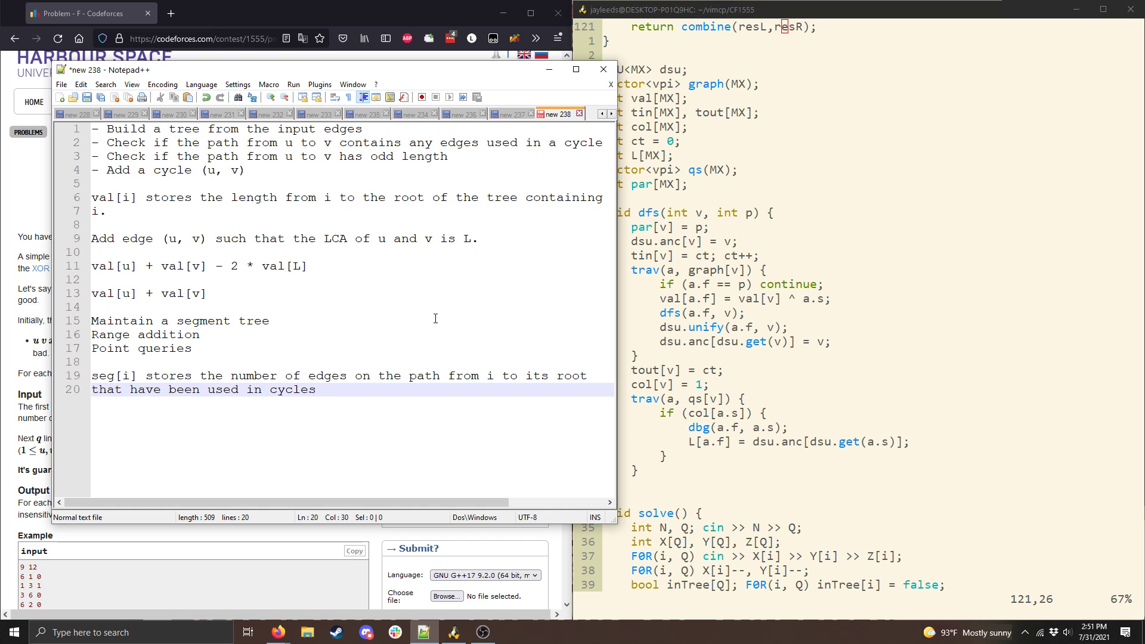
Add a new paragraph listing seg[0], seg[1] - seg[0], seg[2] - seg[1].
key(Enter)
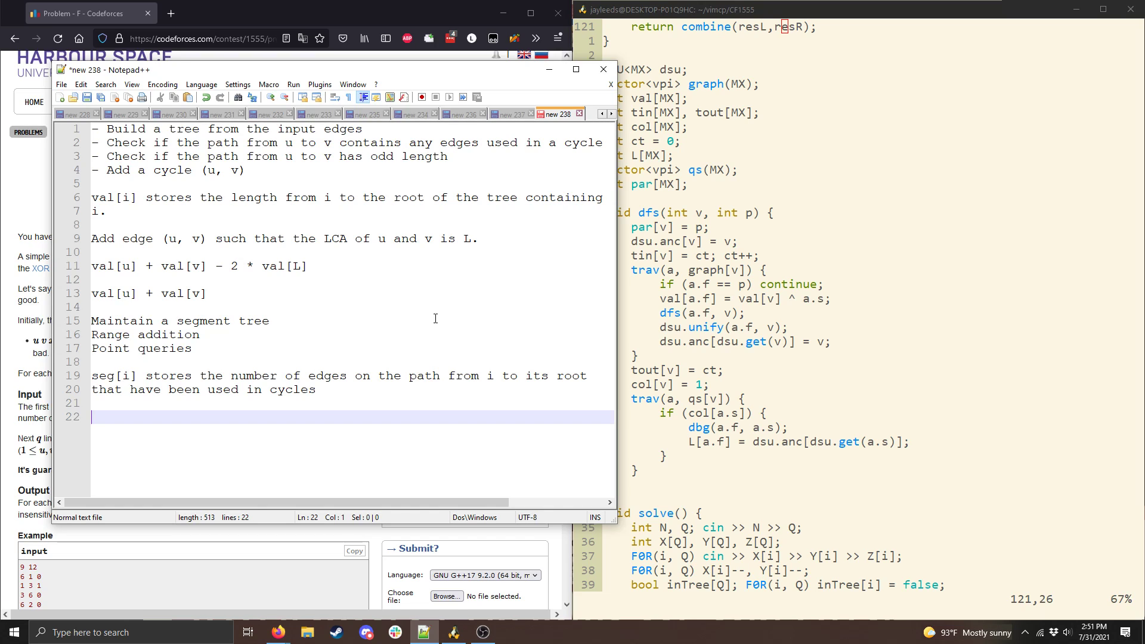
text(seg[0])
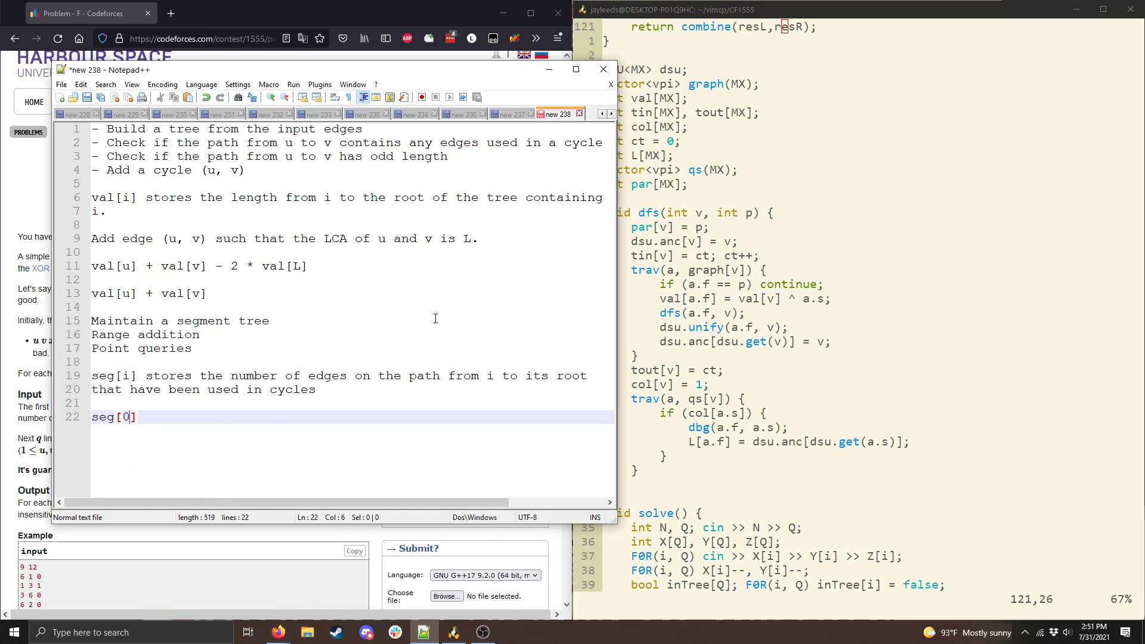
text(, seg[1] - s)
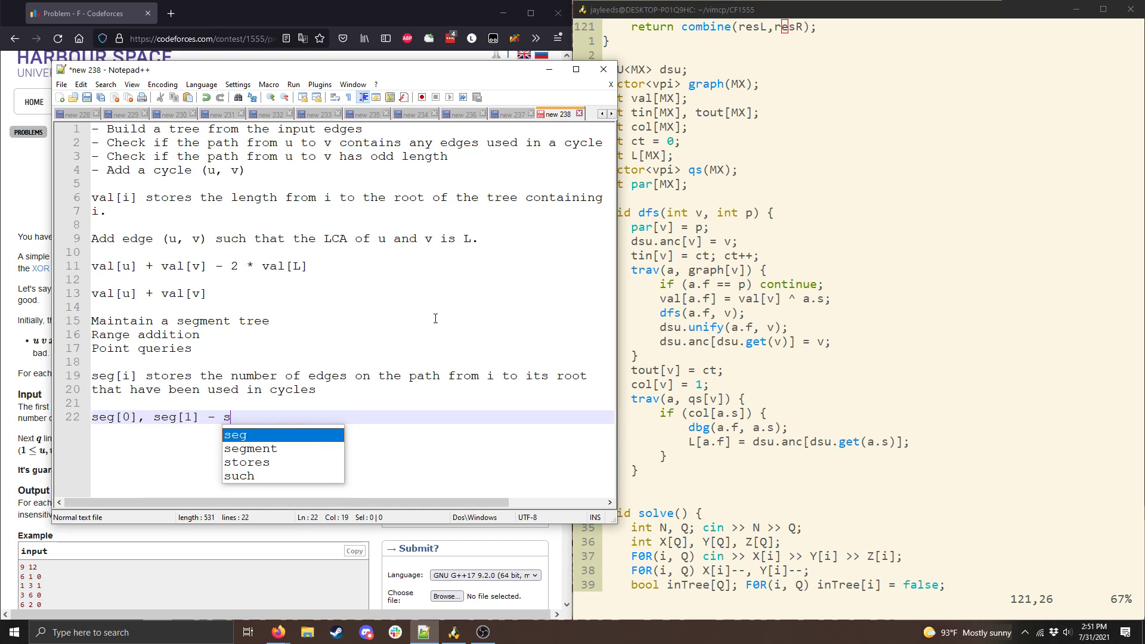
text(eg[0], seg[2] - seg[1], ...)
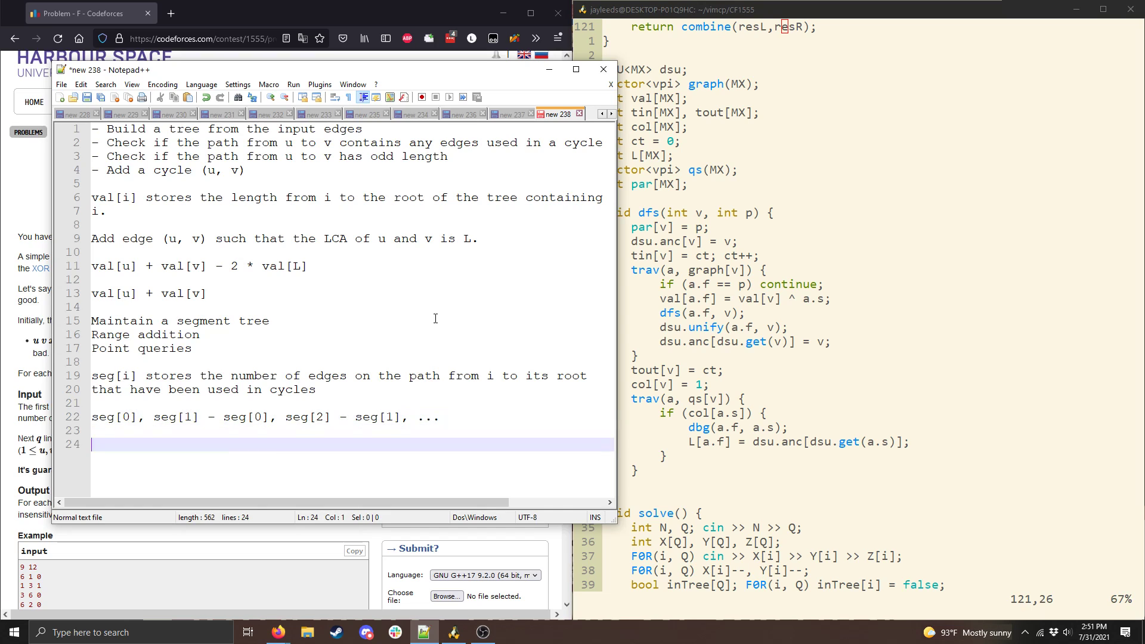
Explain adding on range [L, R] as adding at L, subtracting at R+1, with Query x -> query(0, x).
text(Add on the range [L, R] b)
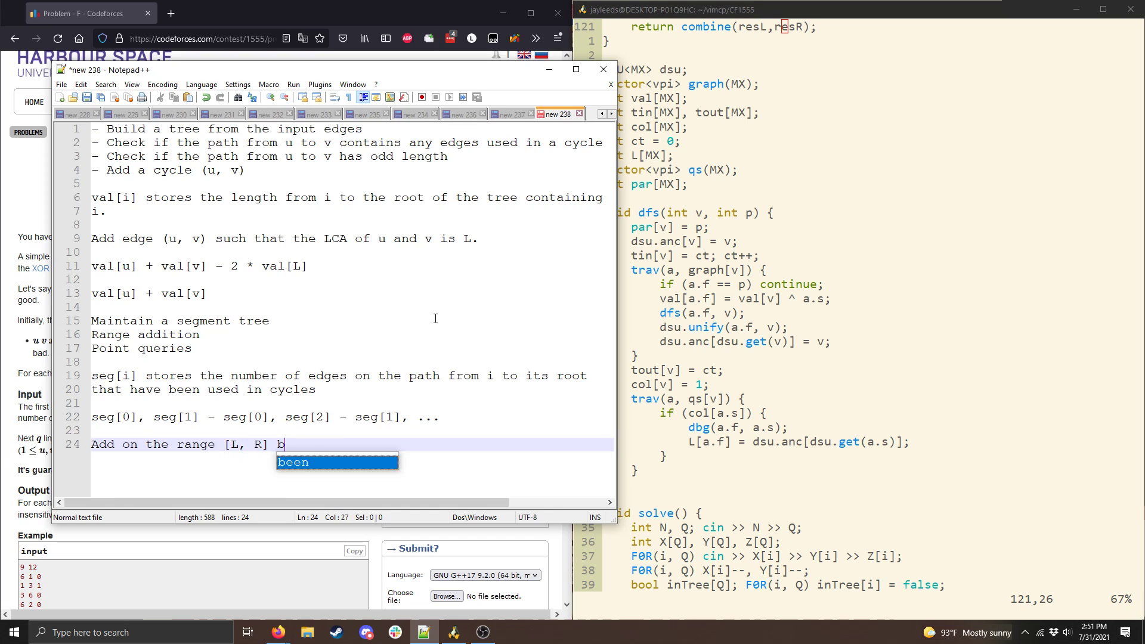
text(ecomes adding)
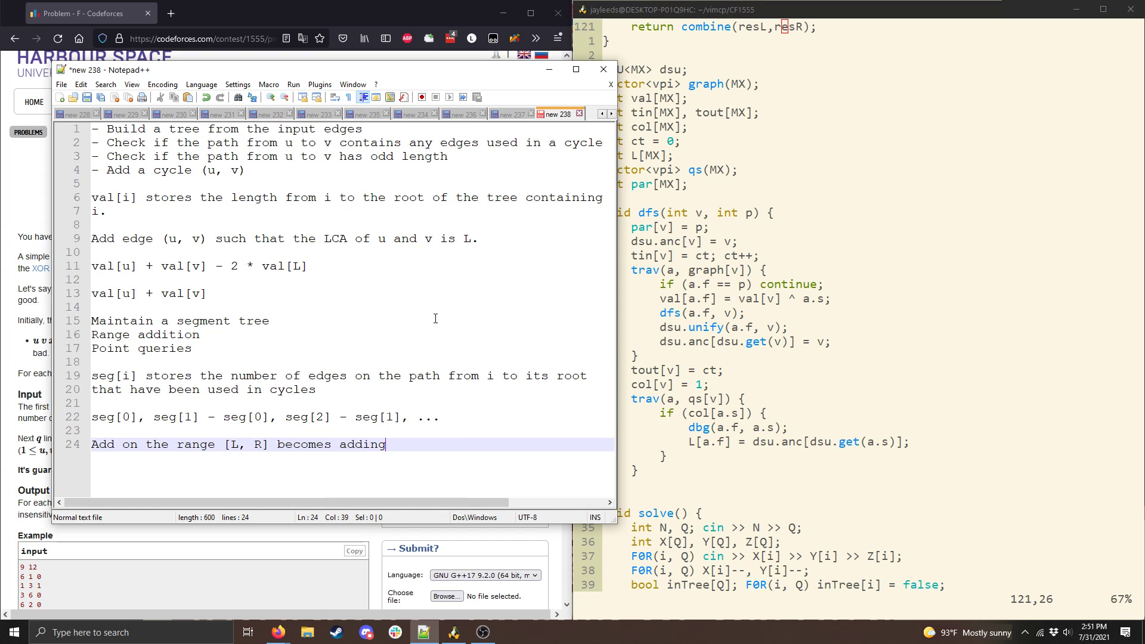
scroll(up, 3)
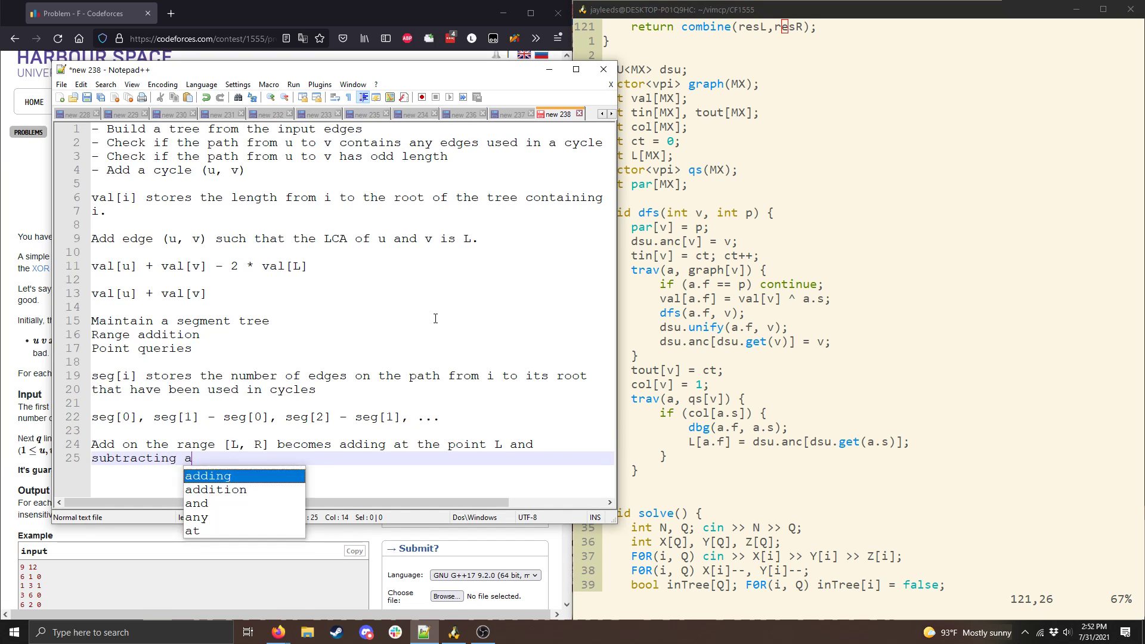
text(t the point R+1)
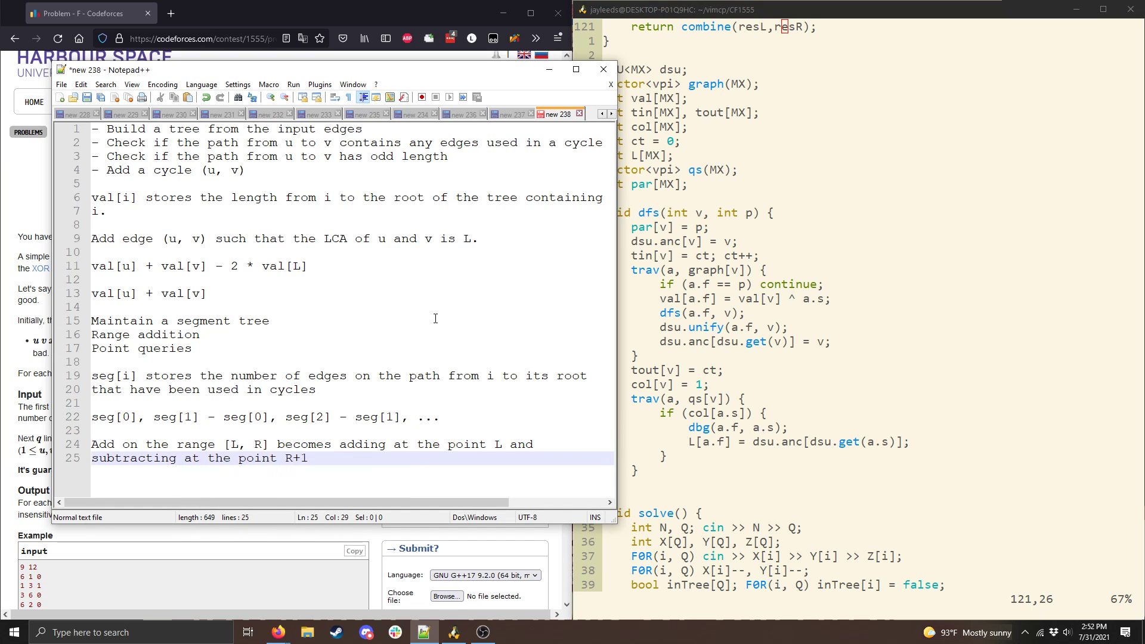
text(Query)
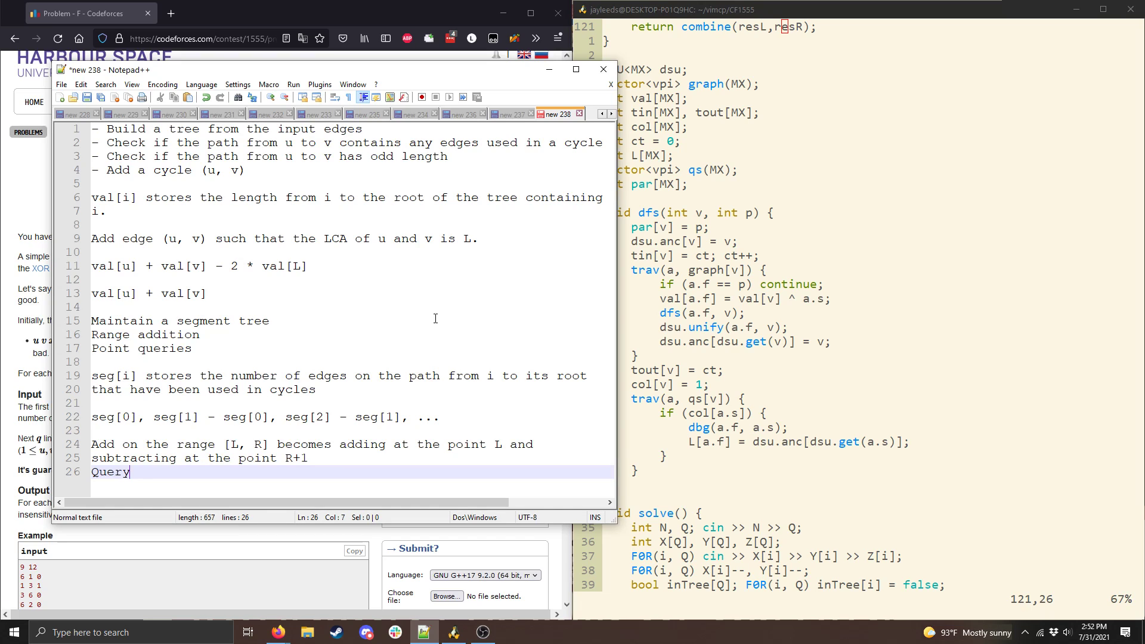
text(x -> query(0, x)
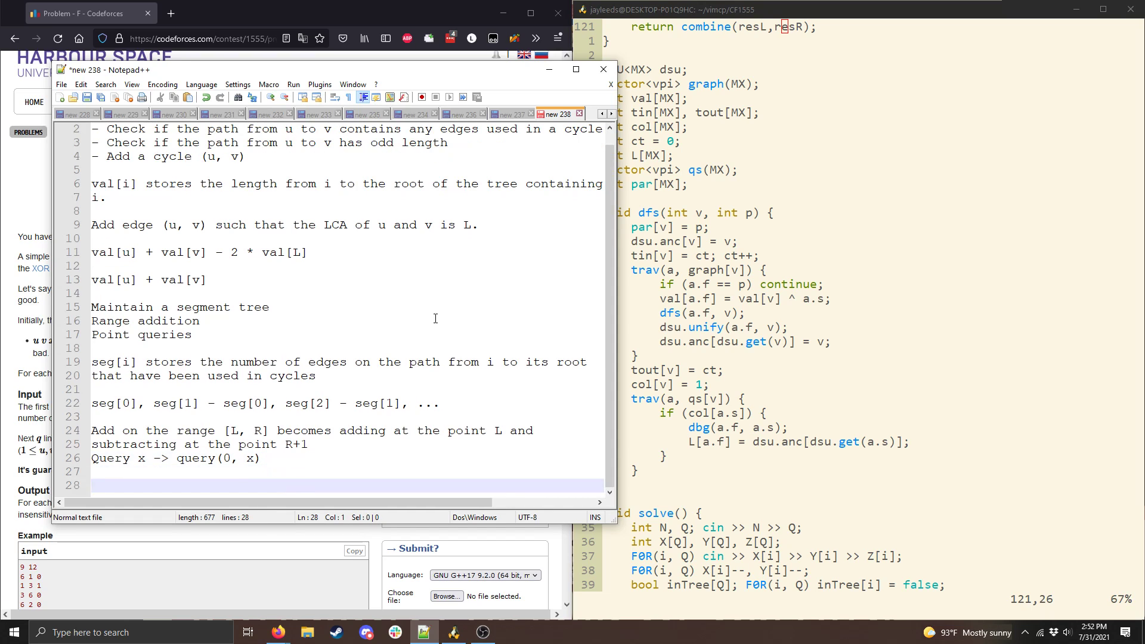
Write that if paths to u and v have no more used edges than L, none lie on the path.
text(u contains n)
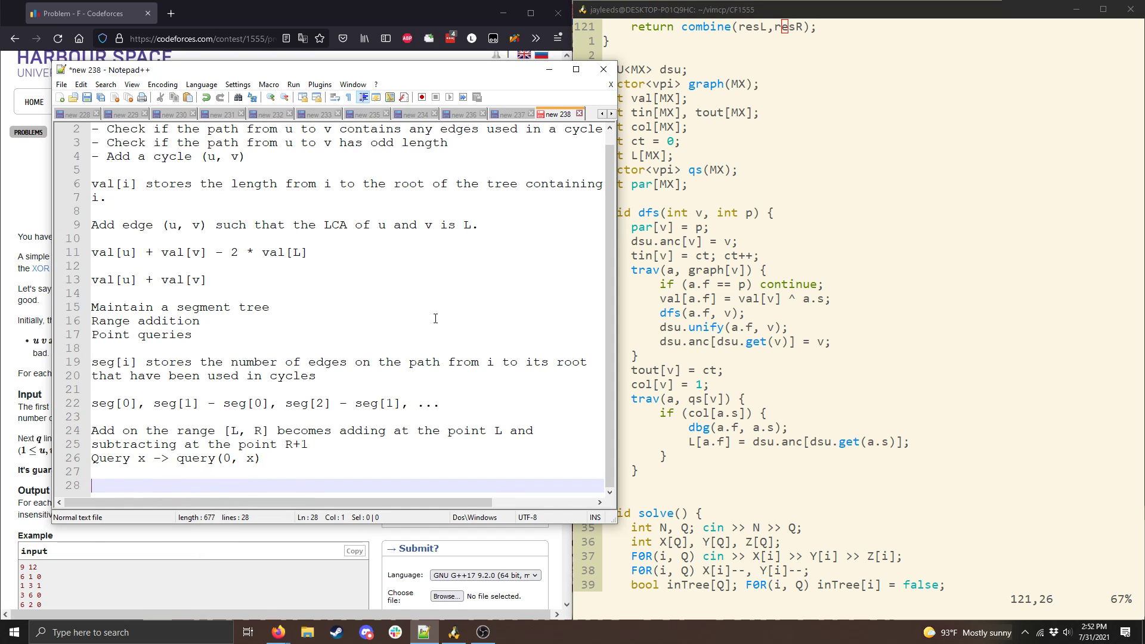
text(If the path to u contains no more ve)
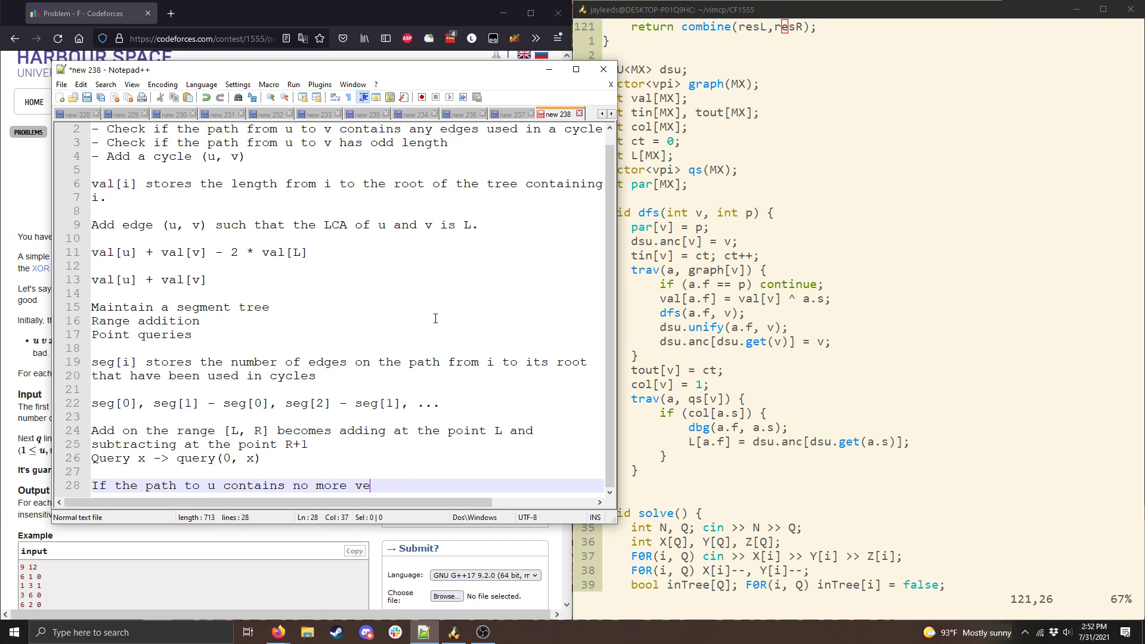
text(used edges than the path to)
text(v)
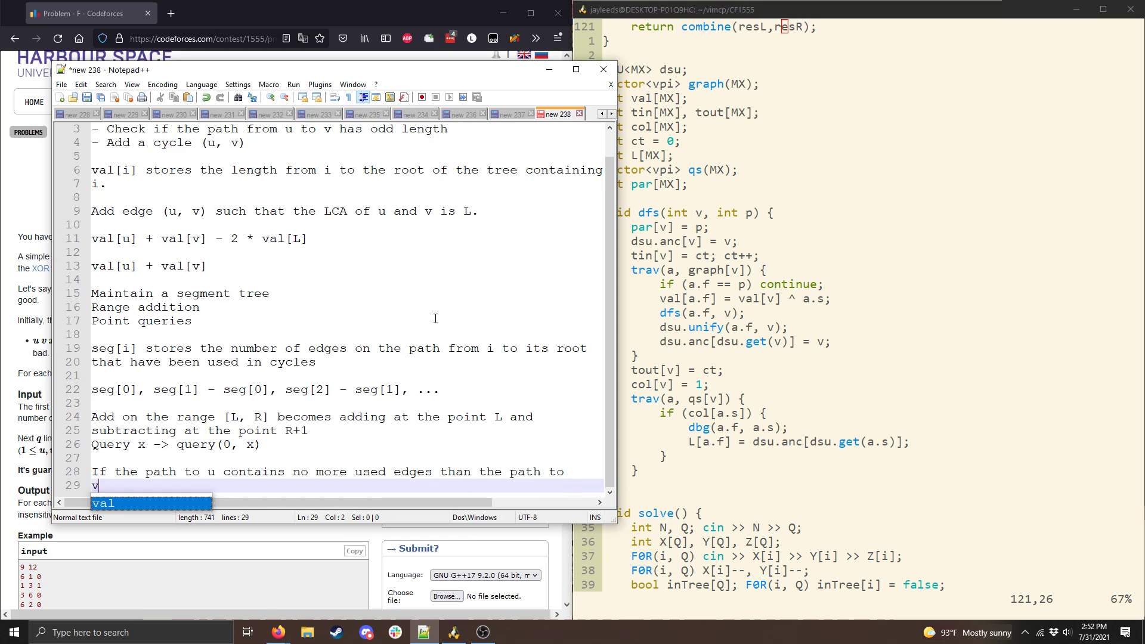
text(L, and the path to v contains no more used edges than the path)
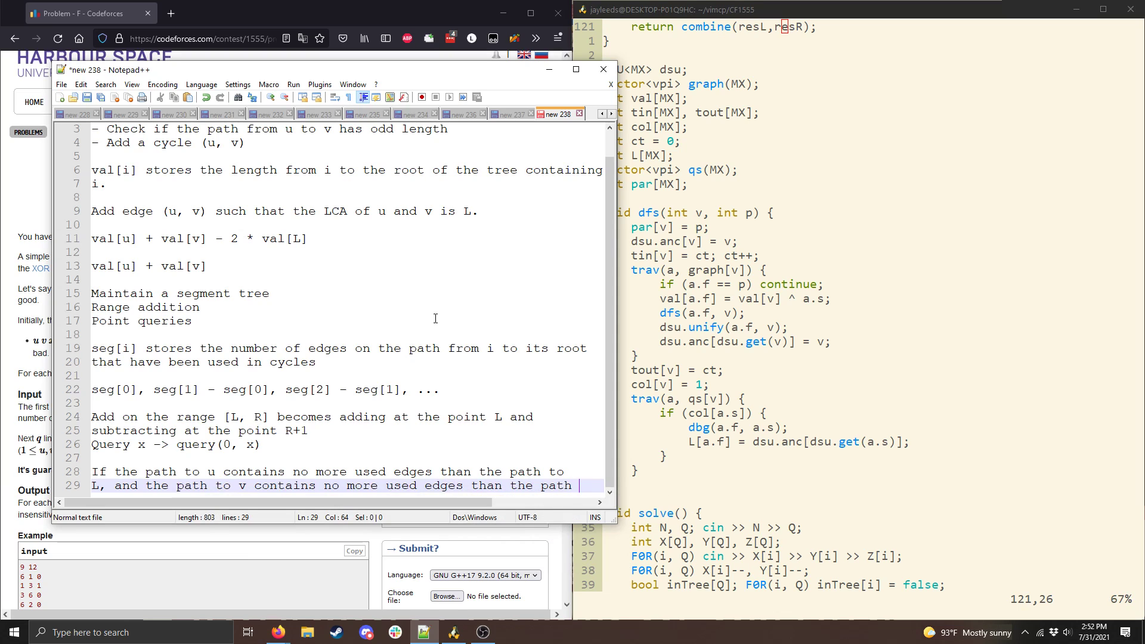
text(to L,)
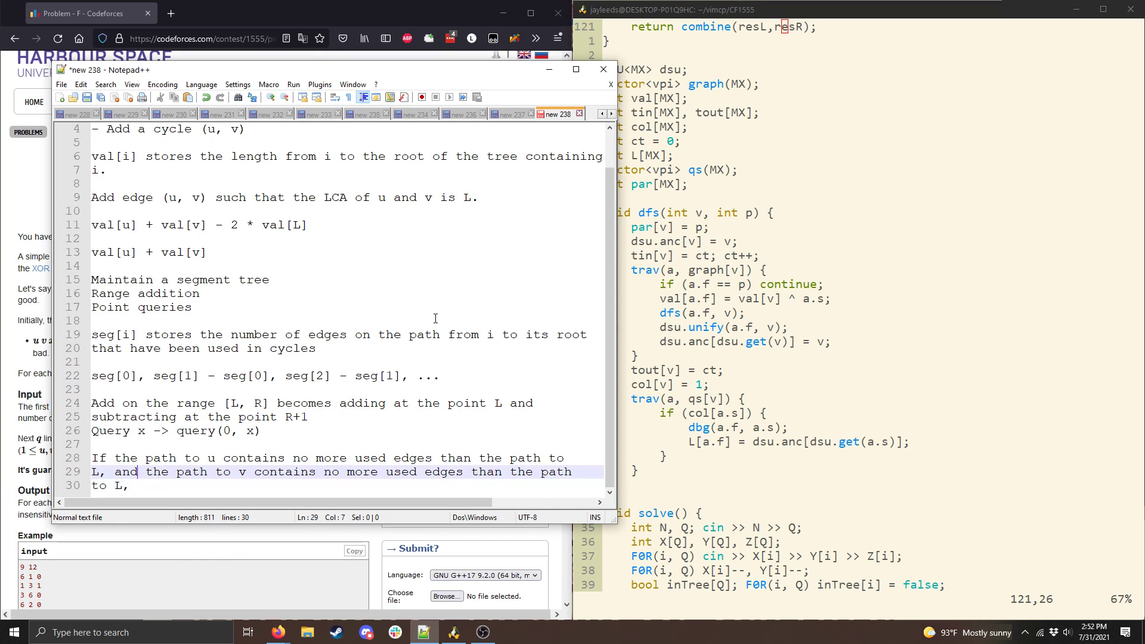
click(245, 458)
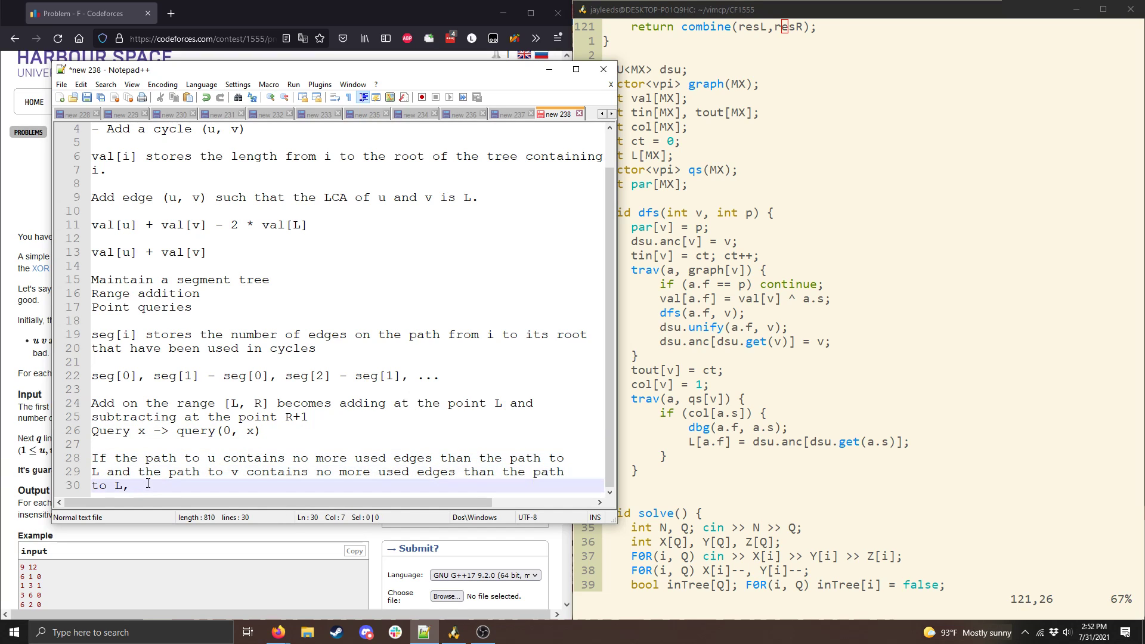
text(then no used edges)
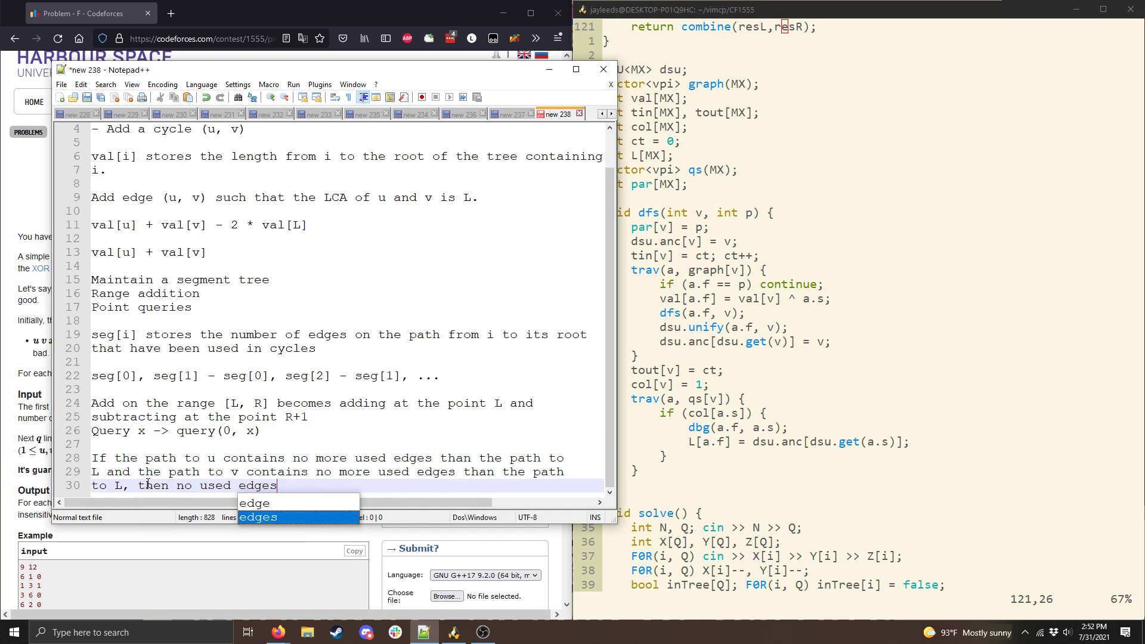
text(are present on the path.)
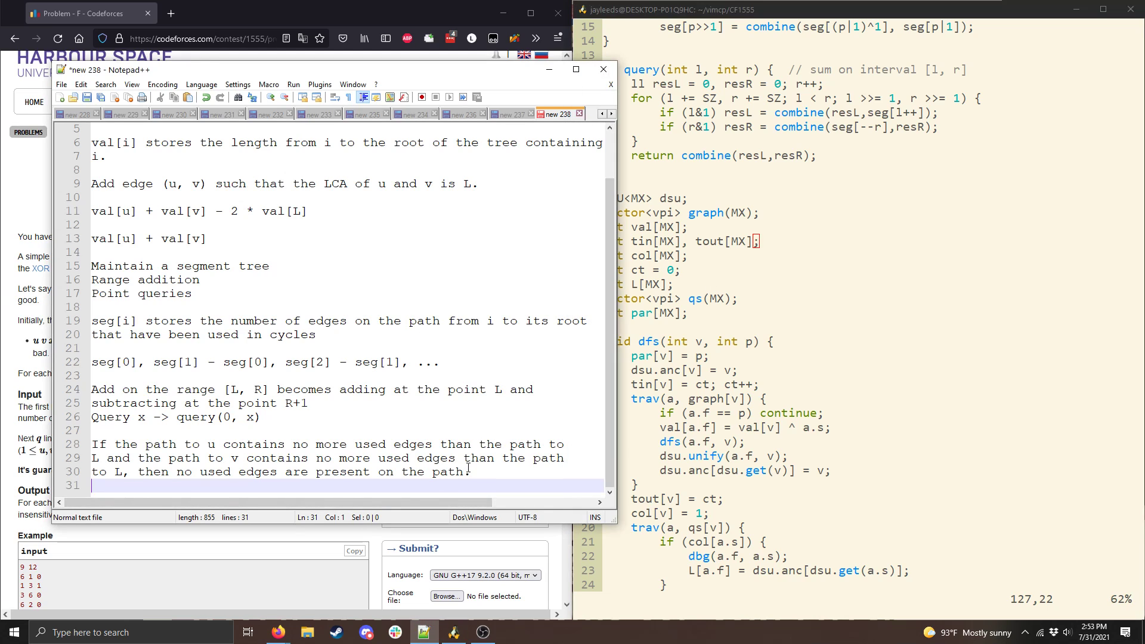
Add the condition line query(0, tin[v]) = query(0, tin[L]).
text(query(0,)
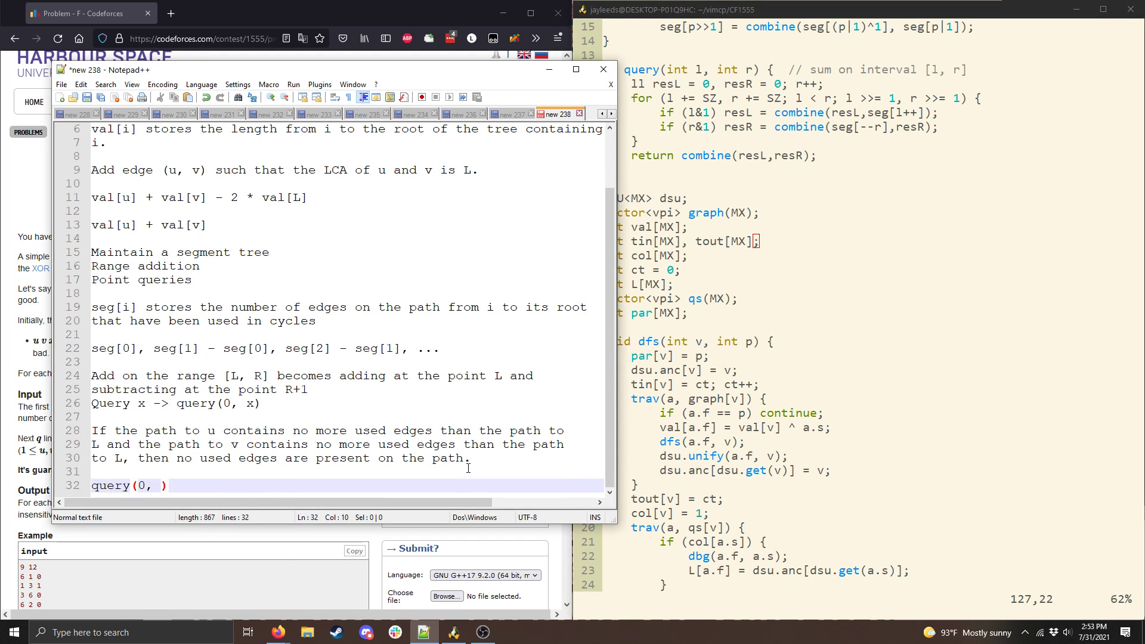
text(tin[v])
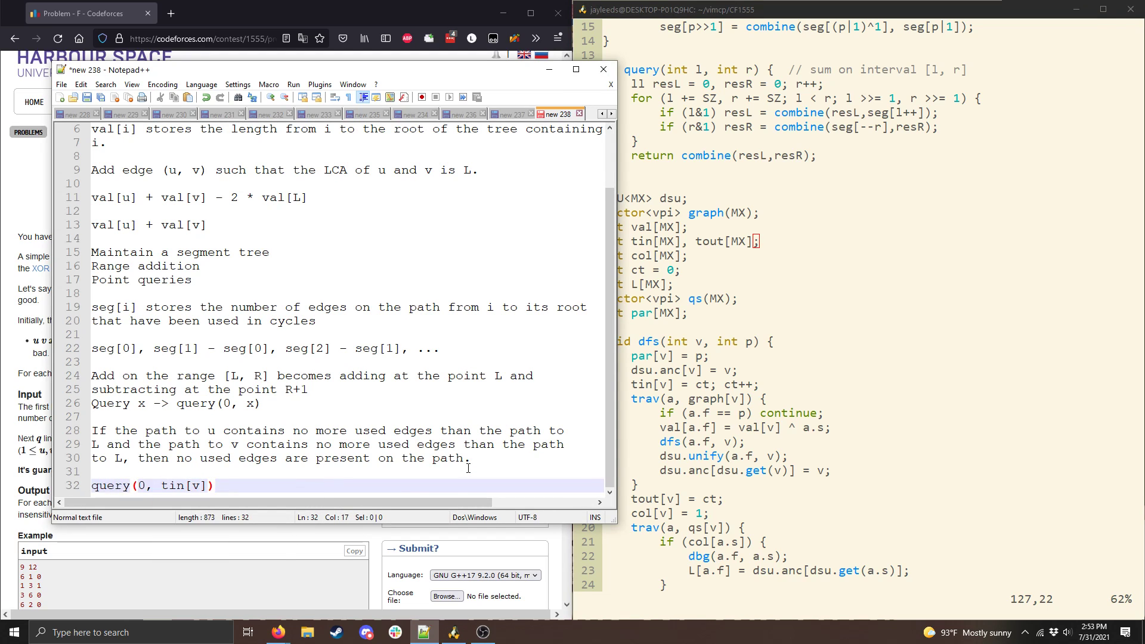
text(= query(0, tin[)
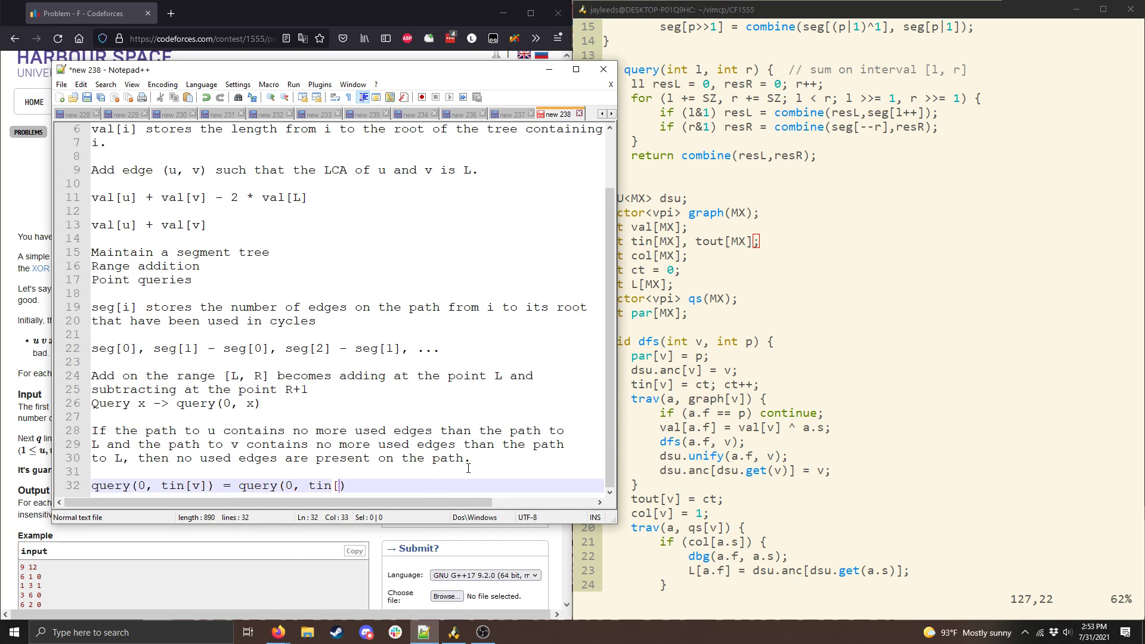
text(L]))
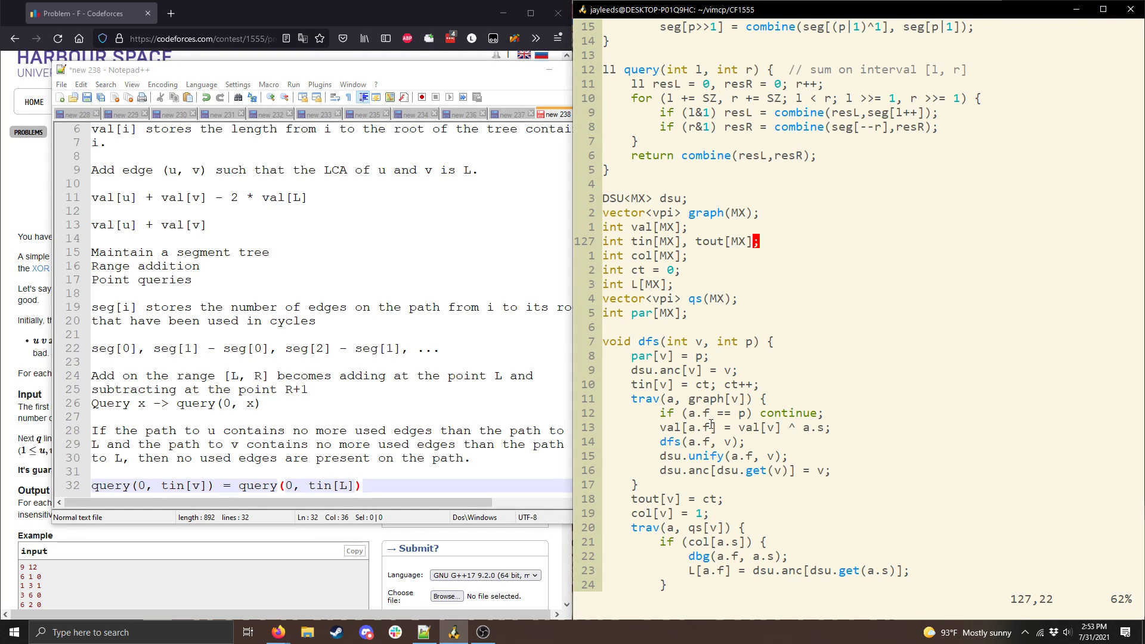
mouse_move(707, 437)
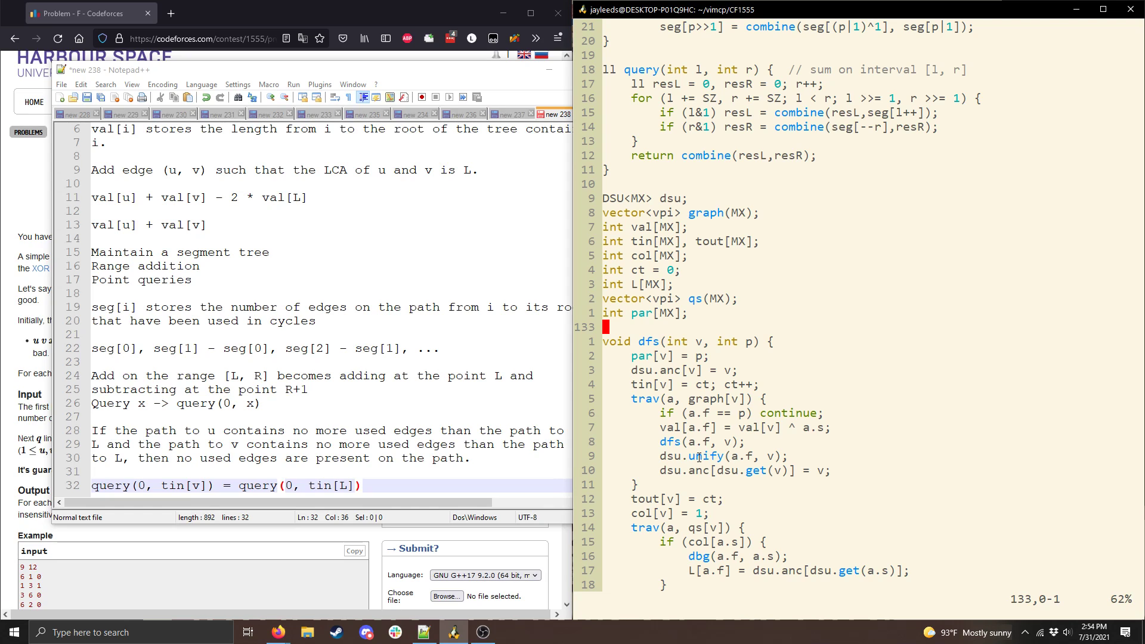
mouse_move(703, 475)
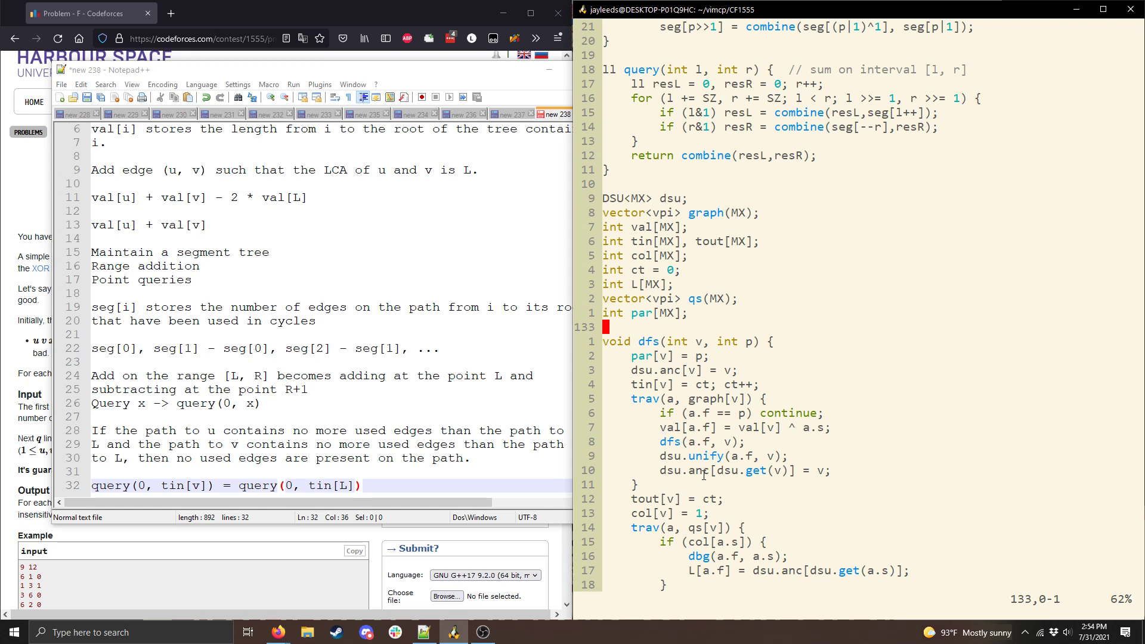
scroll(down, 3)
text(The subt)
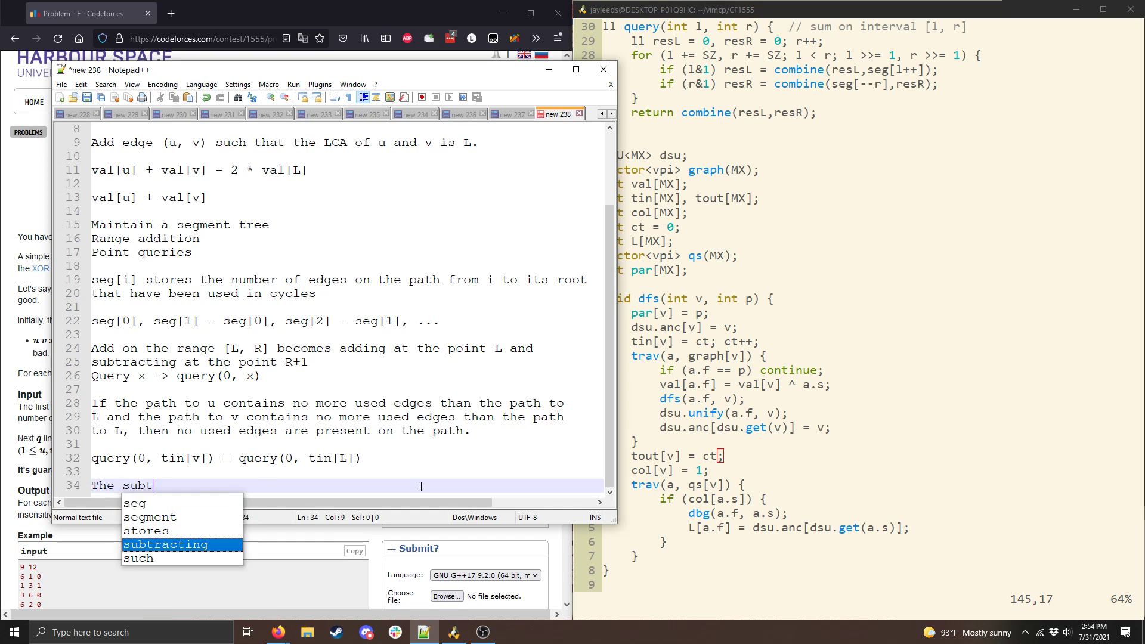
Type on line 34: the subtree of v corresponds to the range [tin(v), tout(v)).
text(ree of v corresponds to)
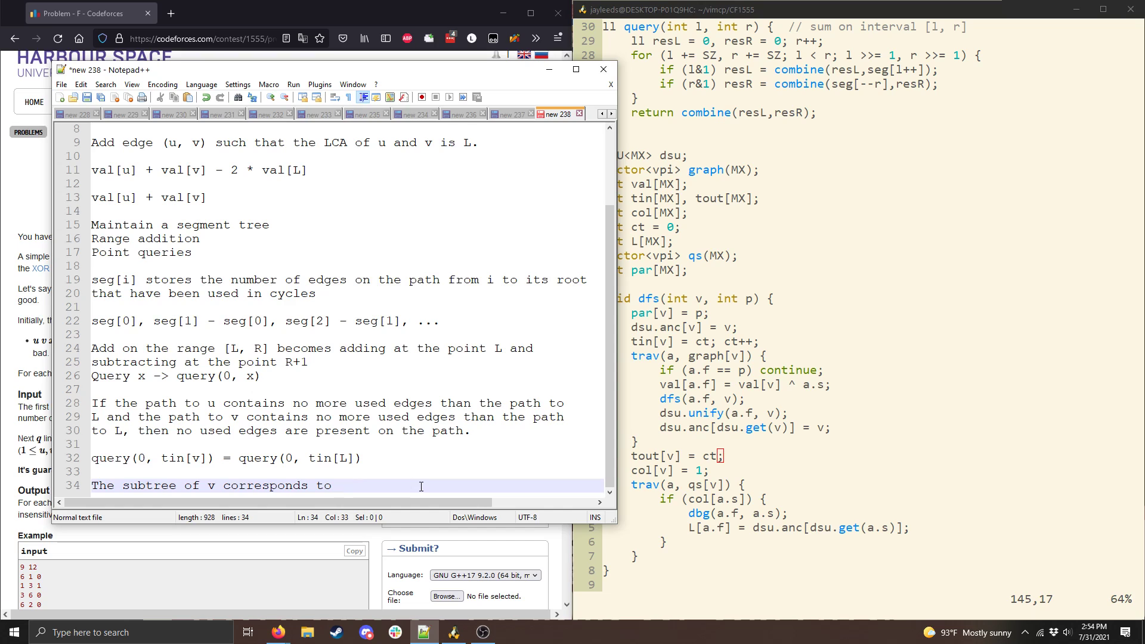
text(the range [tin(v),)
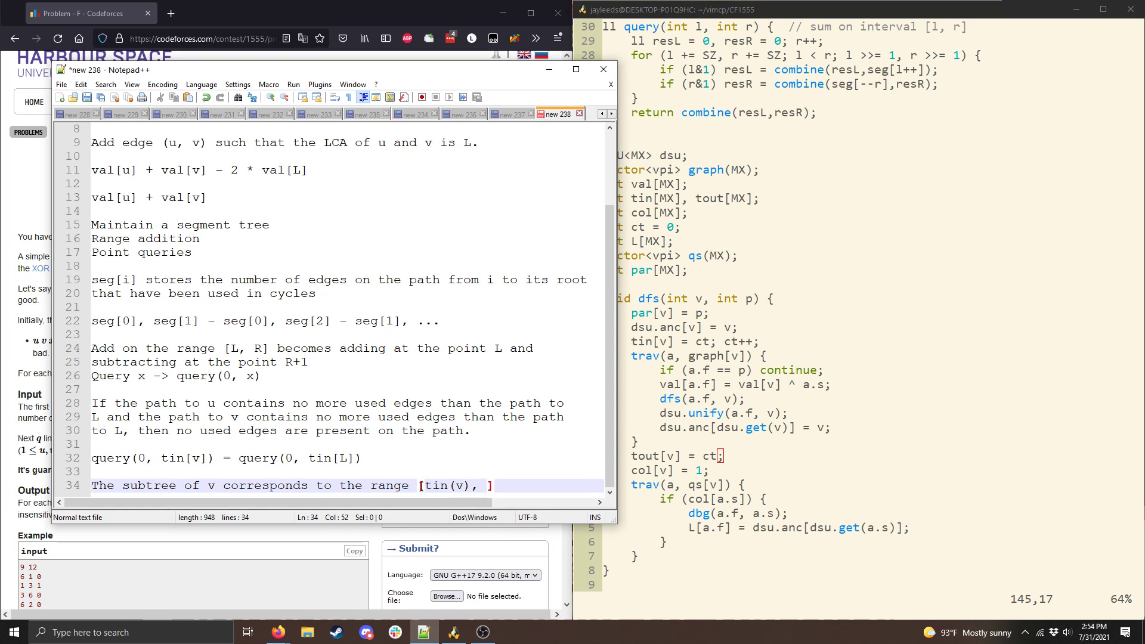
text(tout(v)))
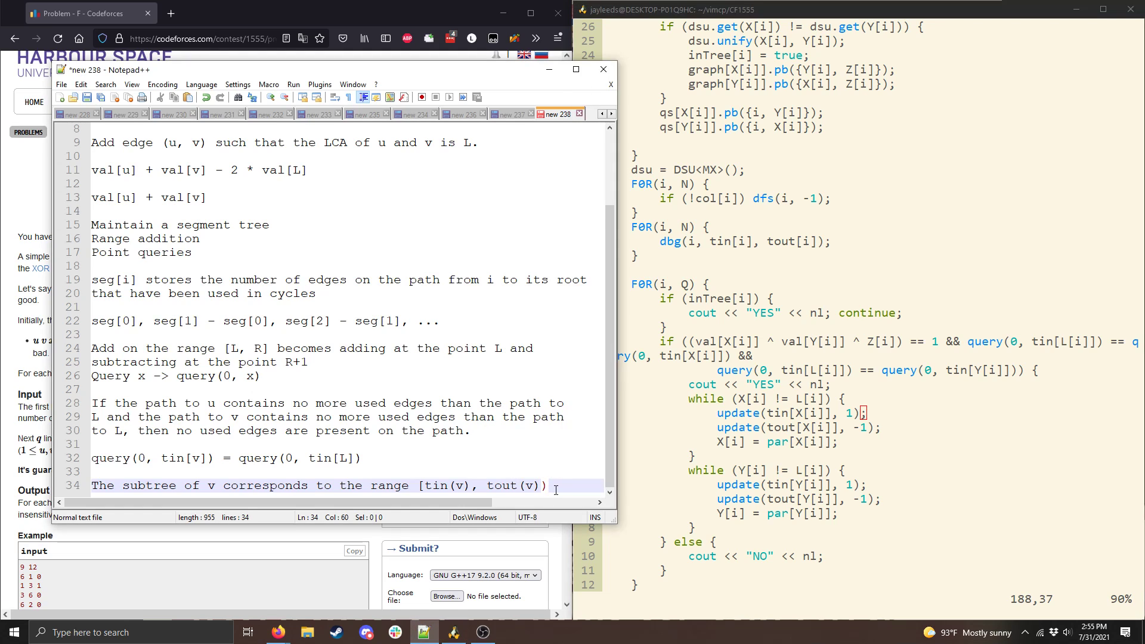
Note the edge whose child is X[i] with parent chain p[X[i]], p[p[X[i]]], then start a "Don't" line.
text(The edge whose choi)
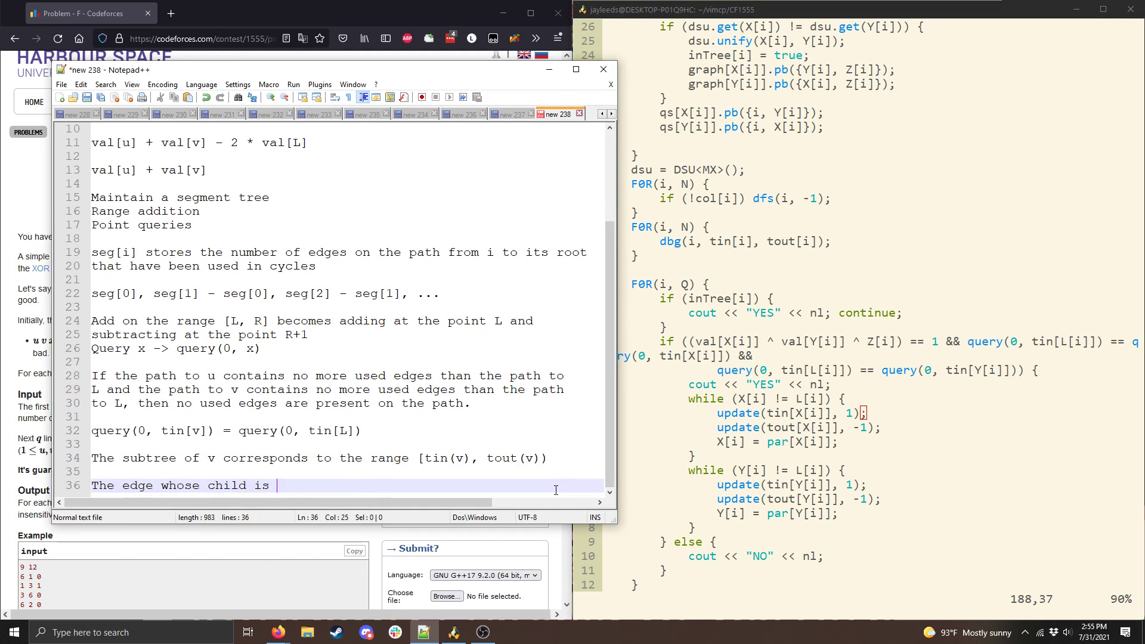
text(X[i])
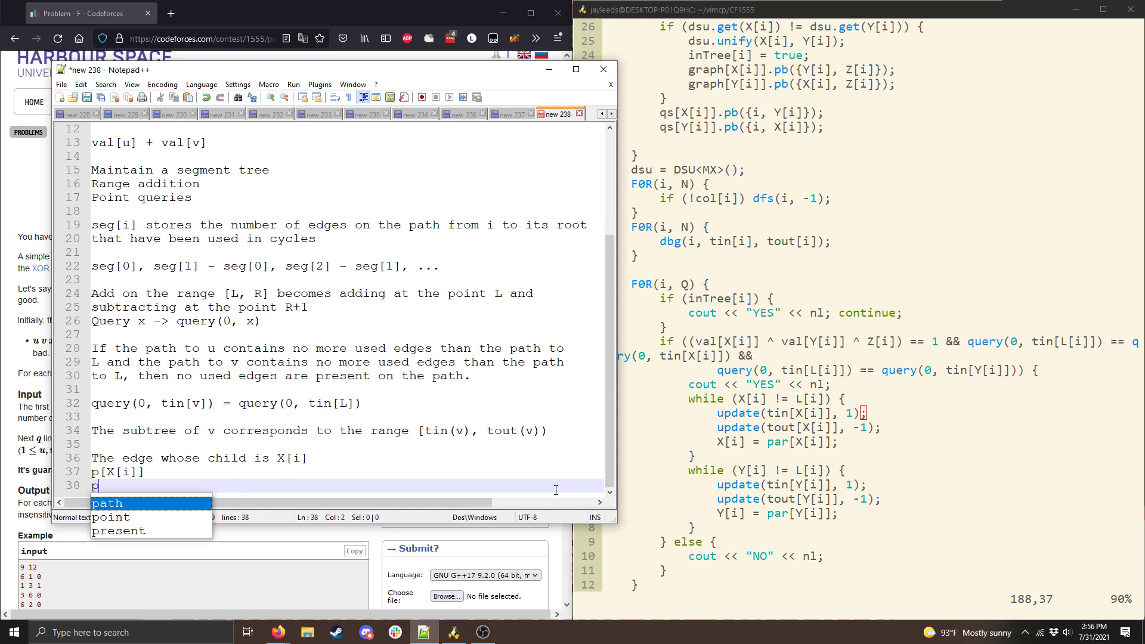
text([p[X[i)
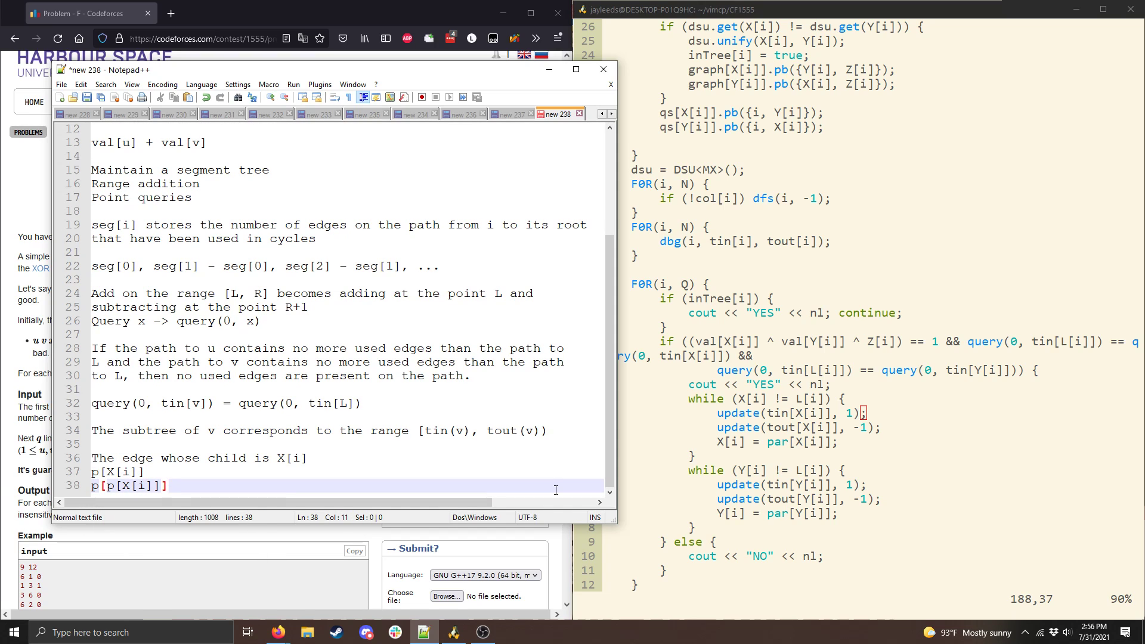
key(Enter)
text(.)
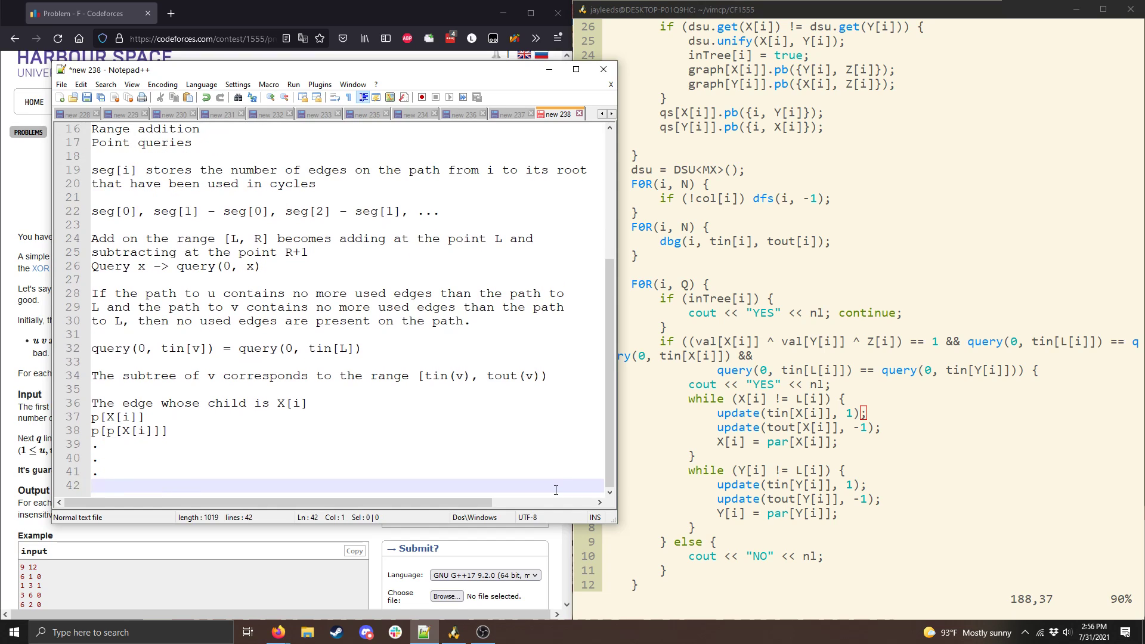
text(Don't)
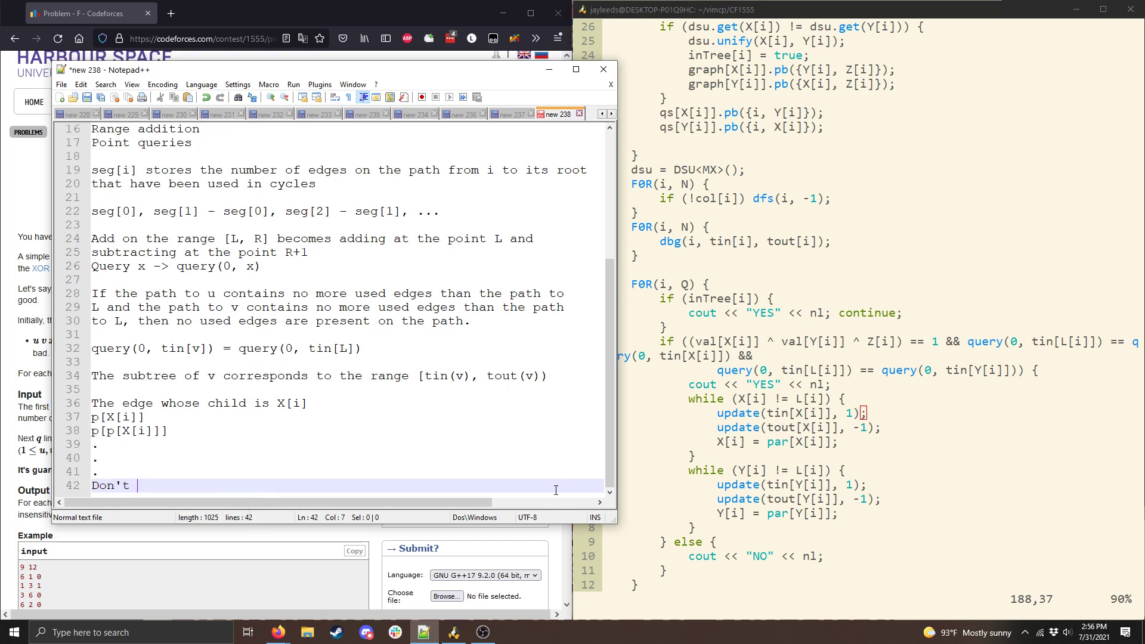